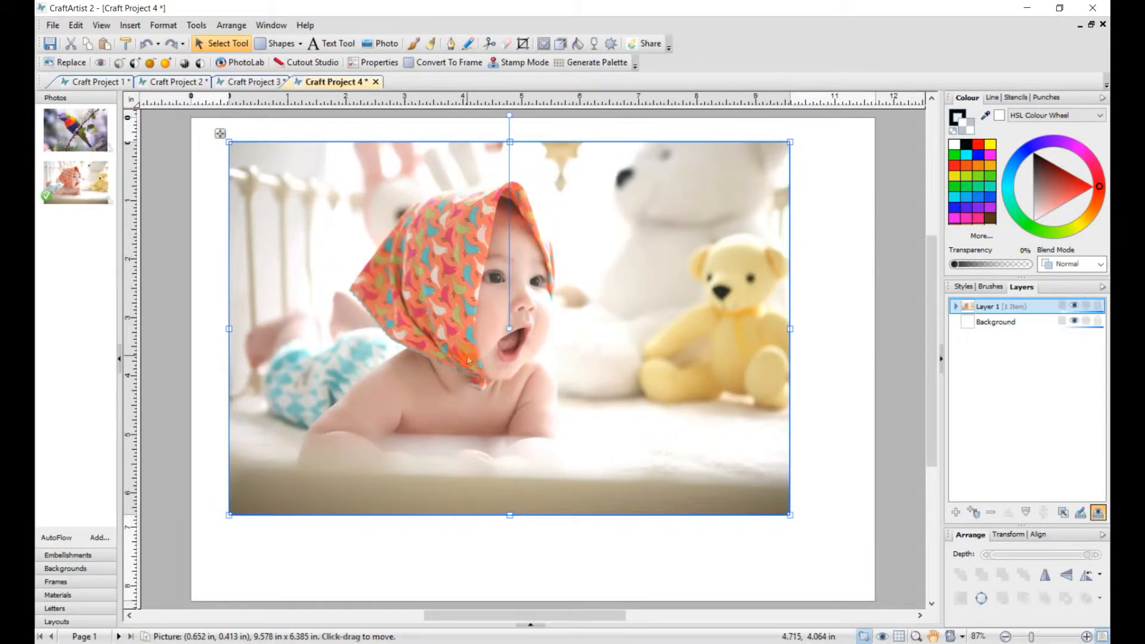
Drag the baby photo slightly toward the centre of the page
drag(468, 358, 496, 357)
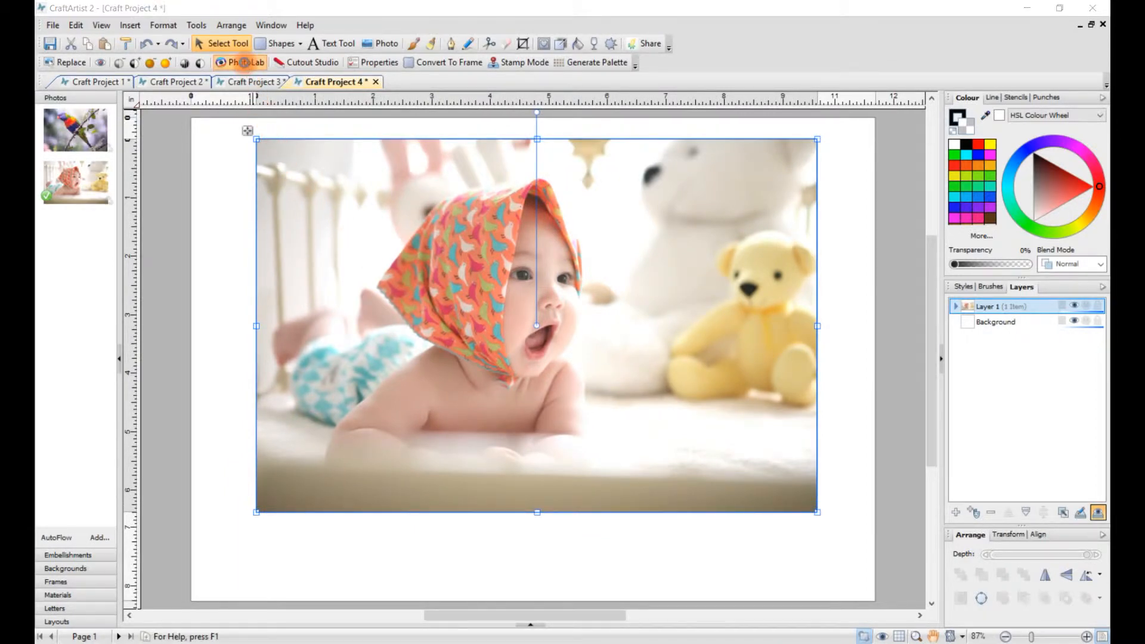
Apply the Black and White favourite filter in PhotoLab and commit it
click(241, 62)
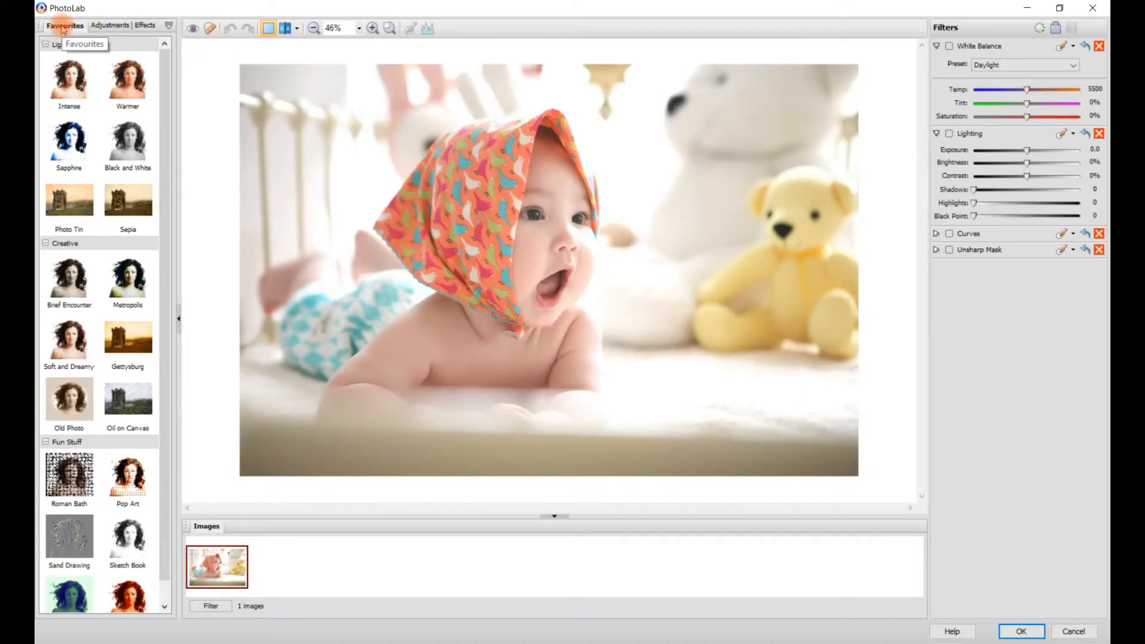
click(70, 141)
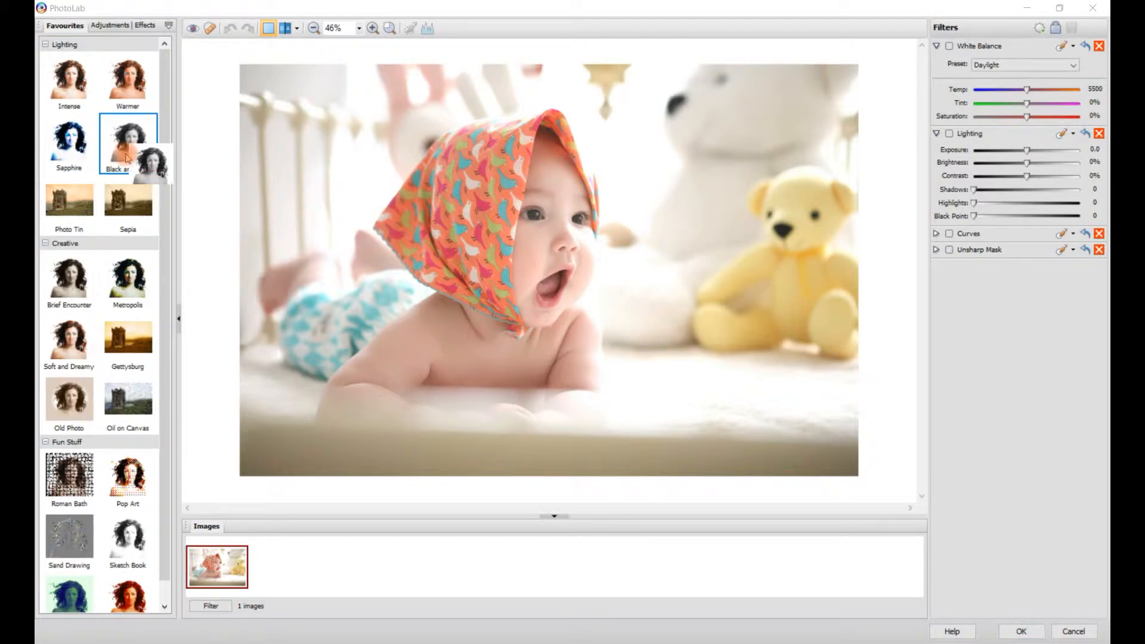
click(128, 144)
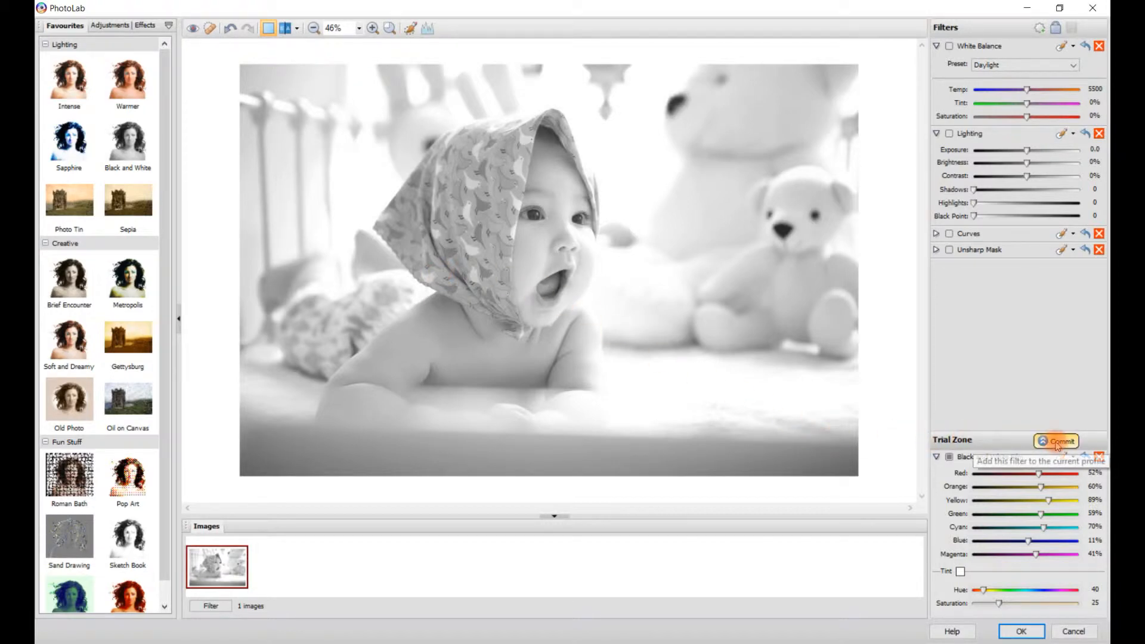
click(1056, 442)
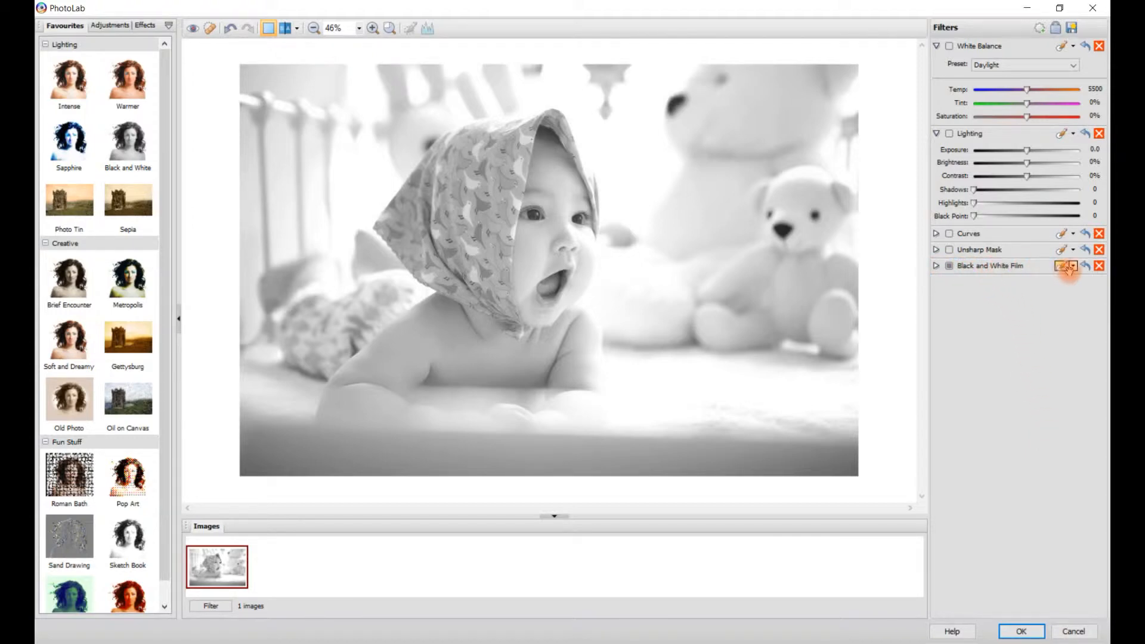
Start masking the Black and White Film filter with brush size 30 and grow 10
click(1069, 266)
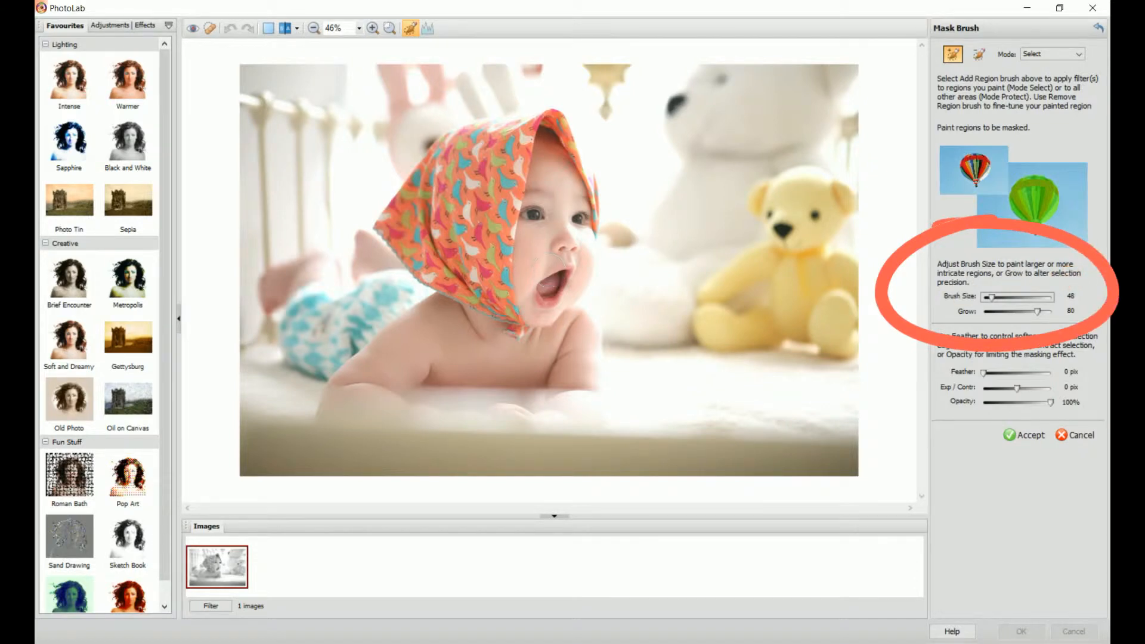
drag(1039, 312, 994, 311)
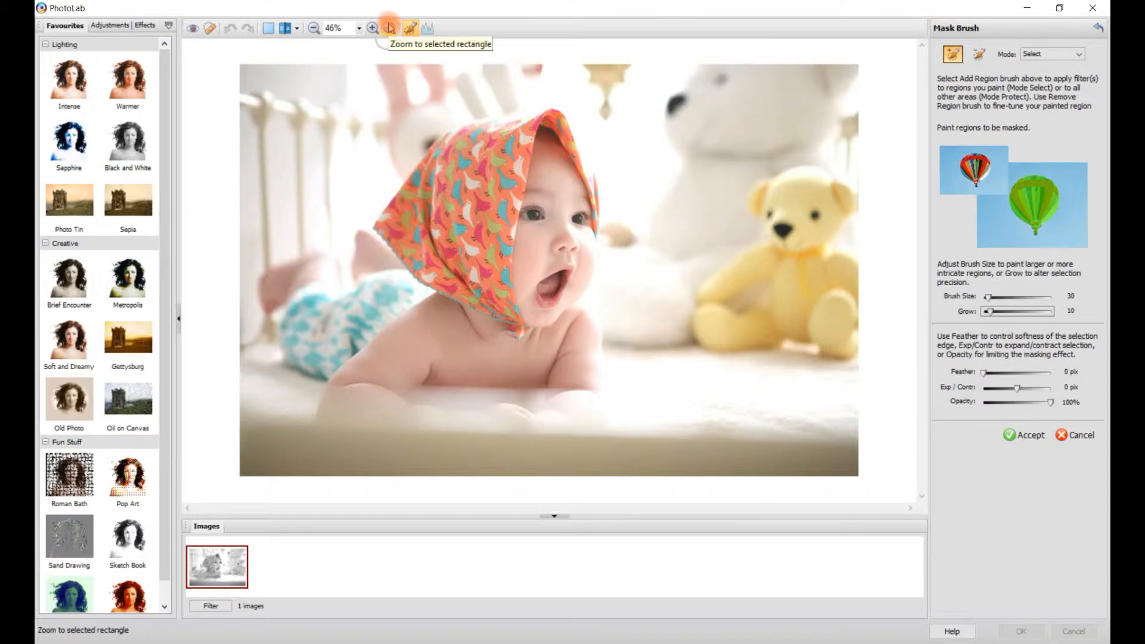
Zoom in close on the baby's head and orange headscarf
drag(360, 73, 360, 290)
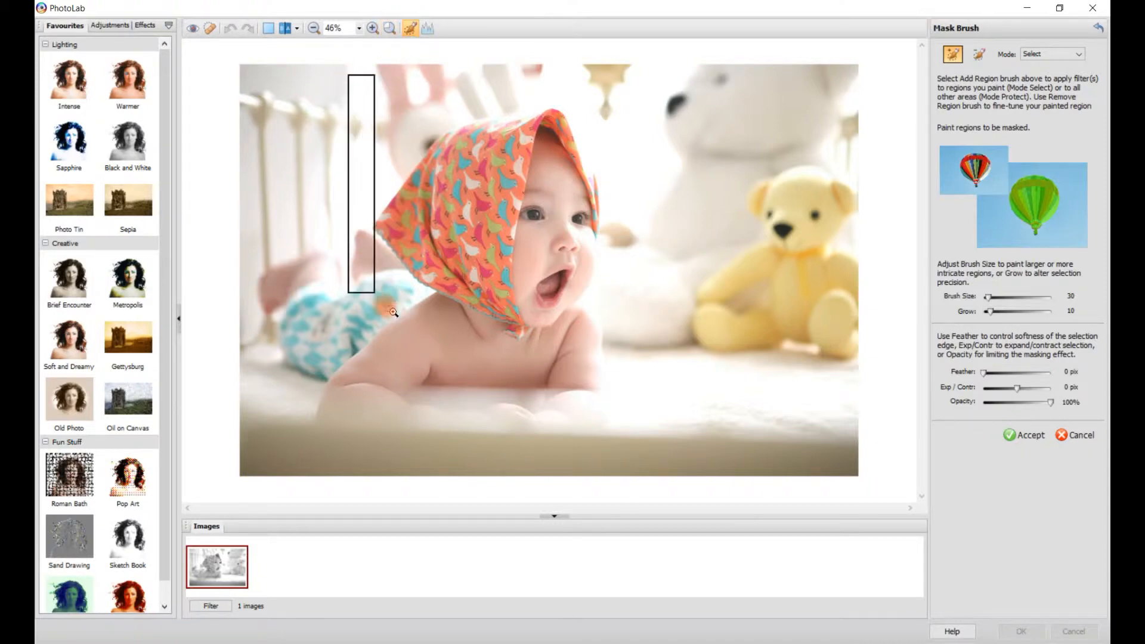
click(372, 27)
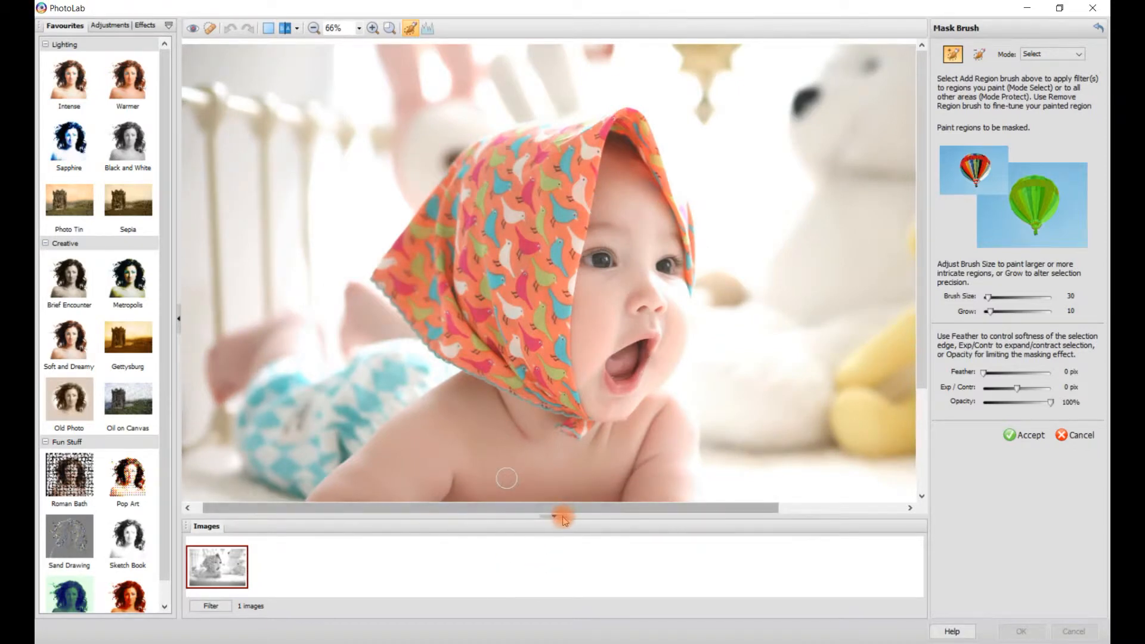
click(373, 28)
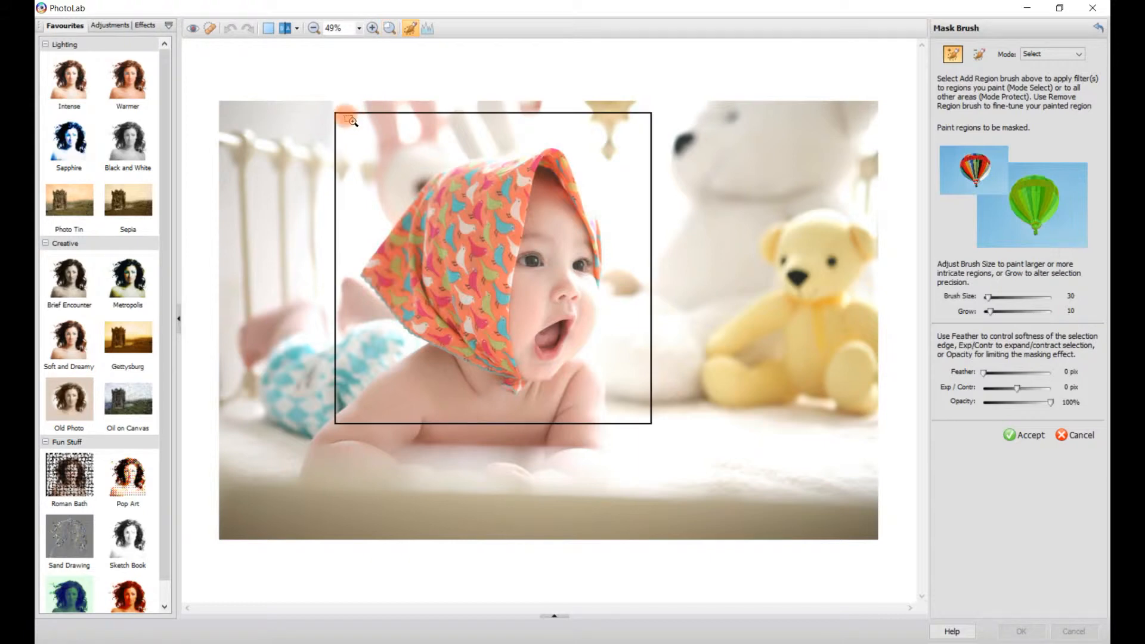
click(372, 27)
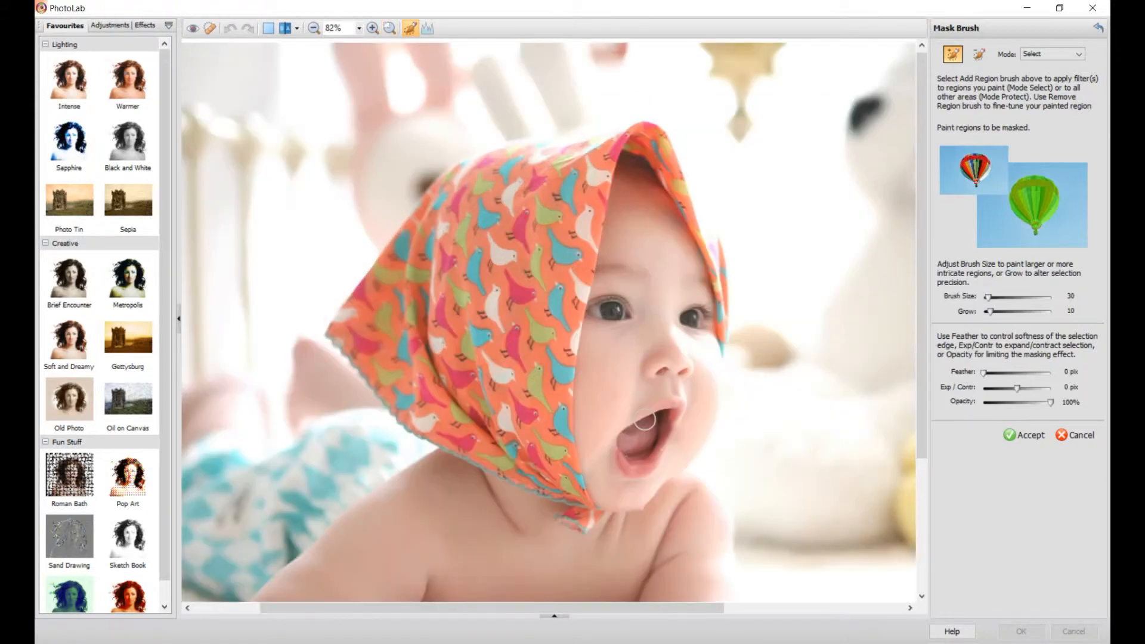
click(372, 27)
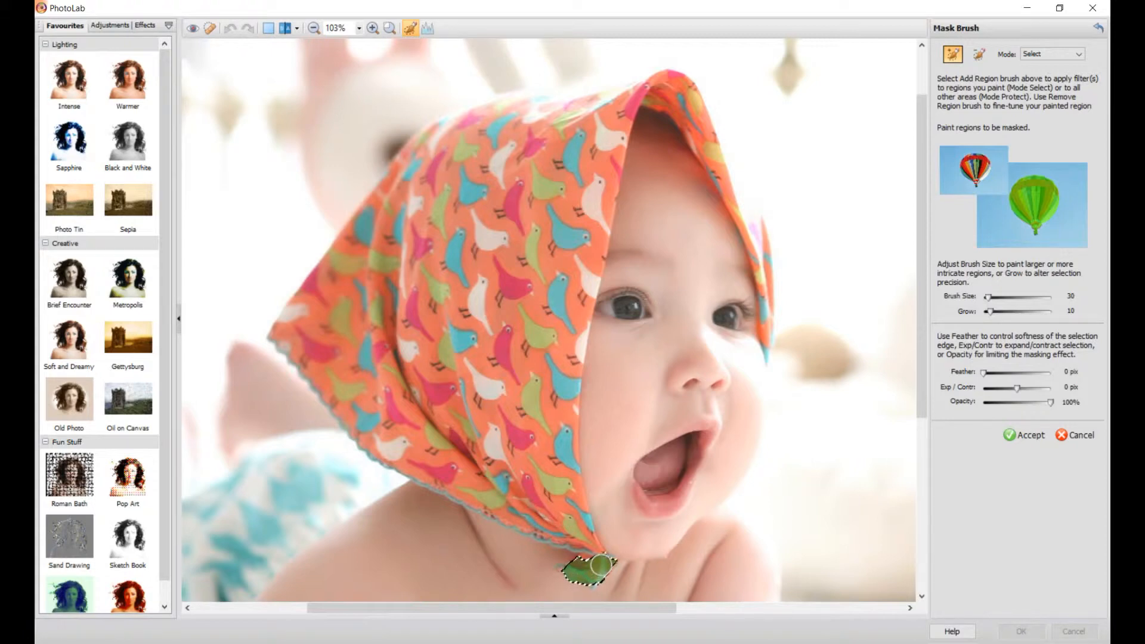
Paint the mask along the headscarf's bottom tip, left edge and top edge
drag(591, 565, 565, 533)
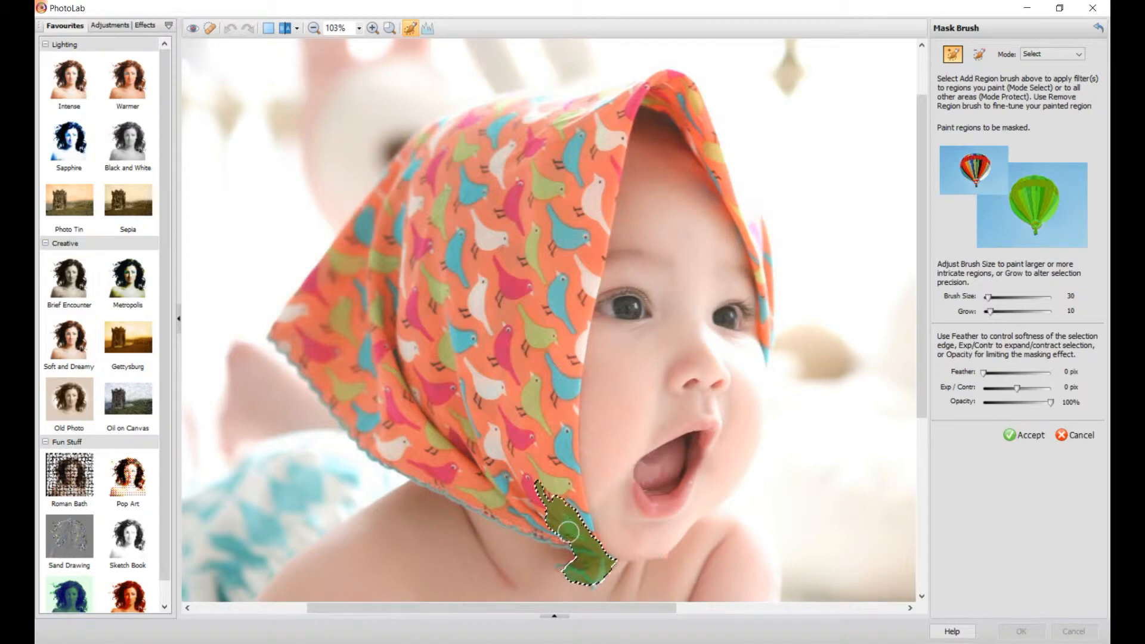
drag(574, 532, 450, 483)
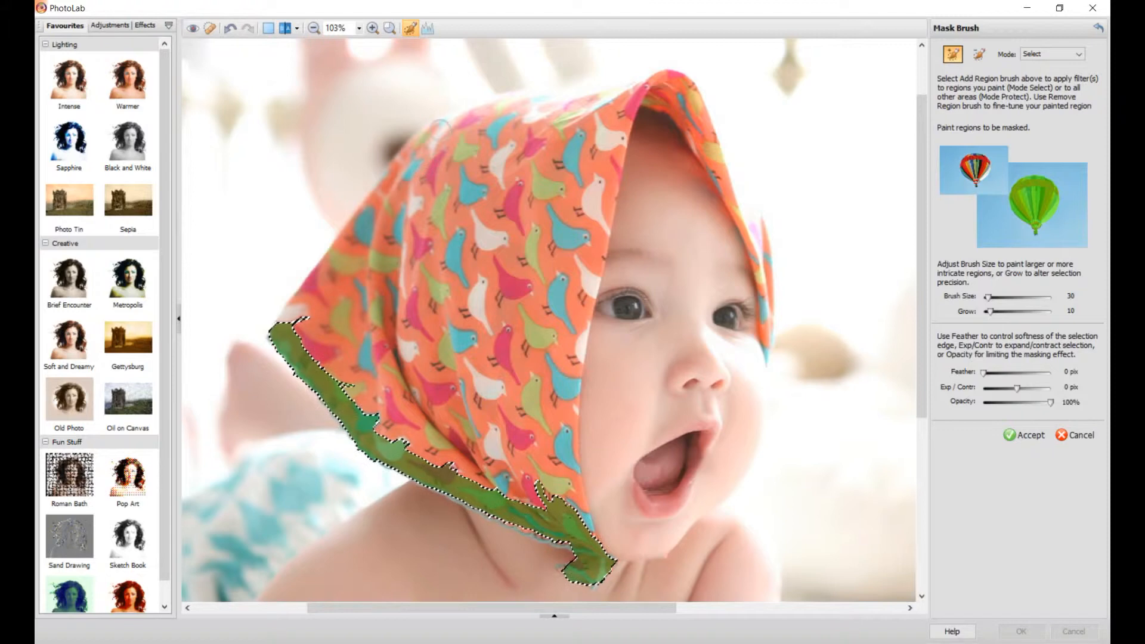
drag(453, 124, 398, 168)
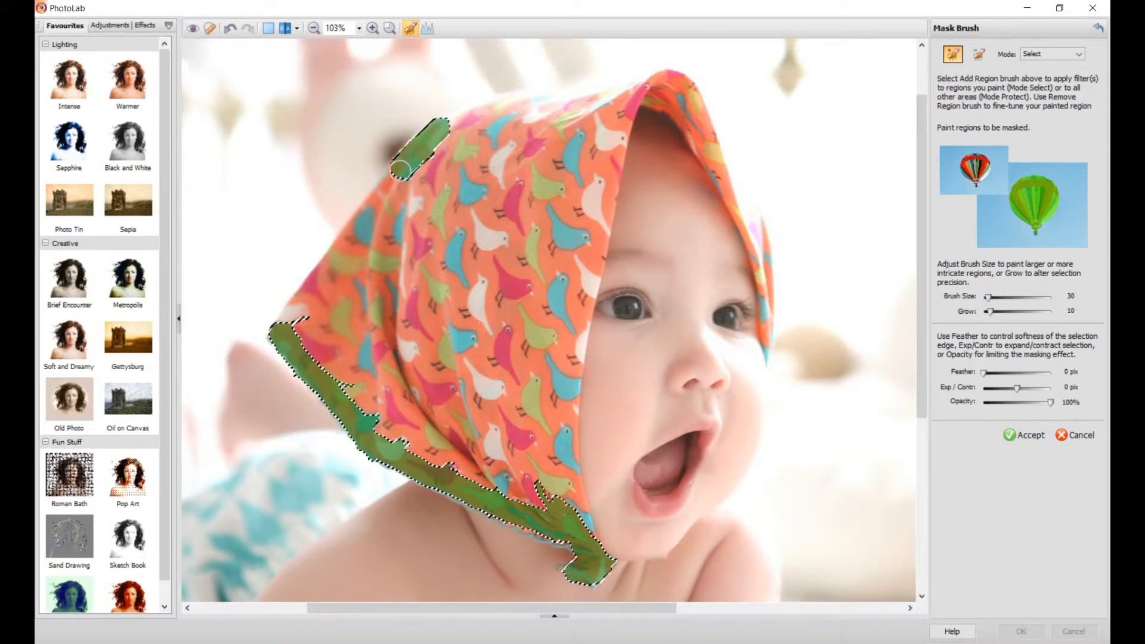
drag(420, 151, 340, 252)
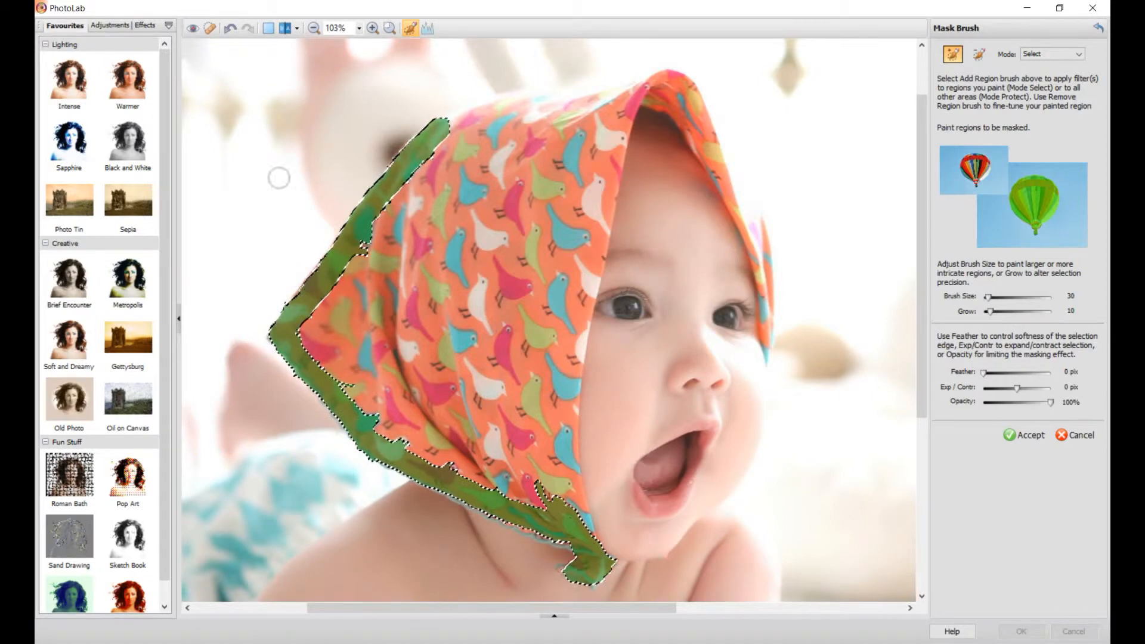
click(229, 29)
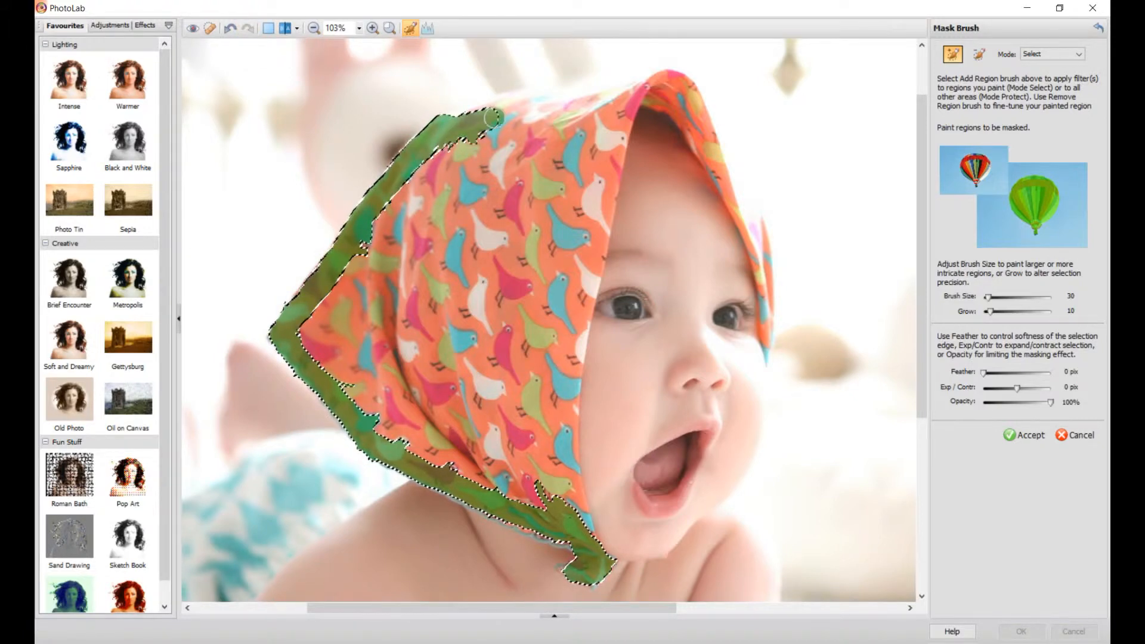
drag(492, 117, 650, 87)
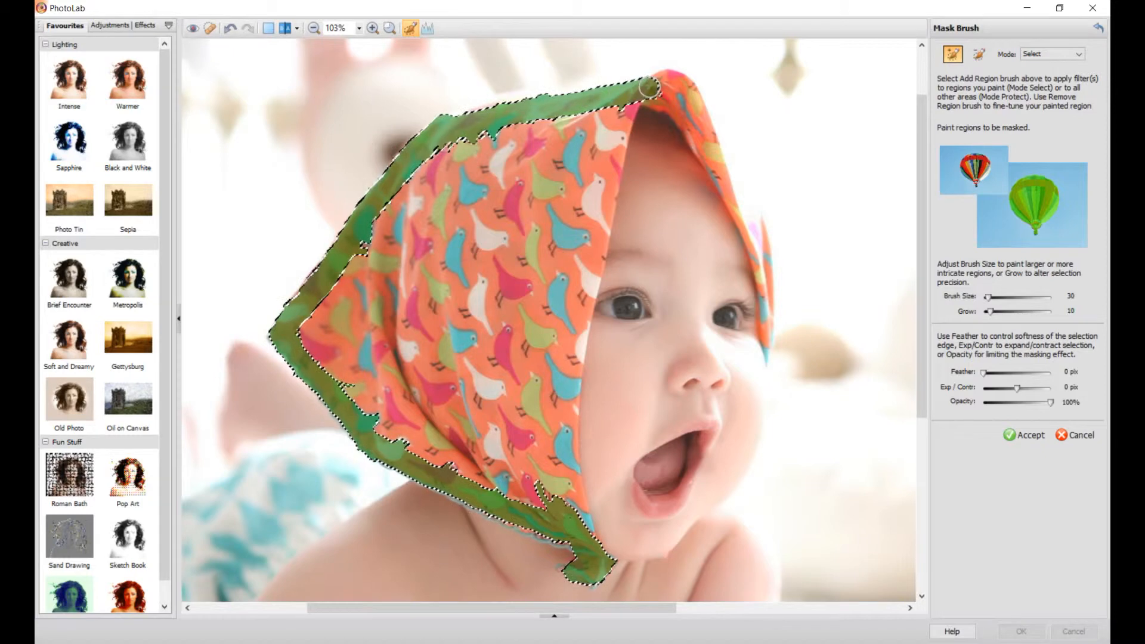
Paint the mask down the scarf's inner edge and begin filling its interior
drag(650, 87, 695, 131)
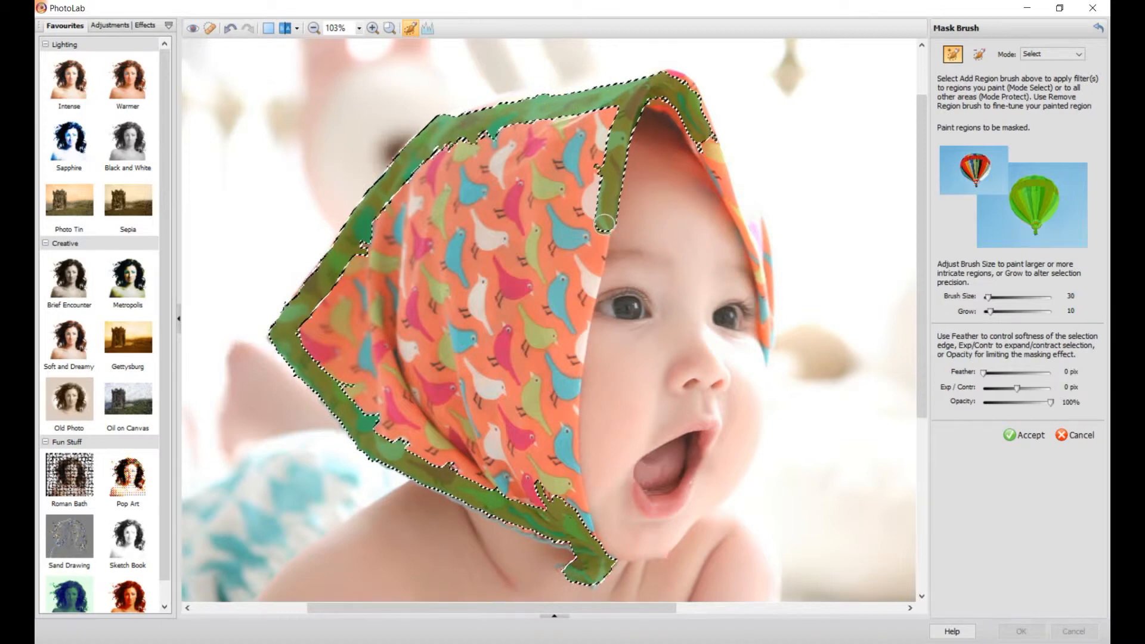
drag(605, 222, 581, 306)
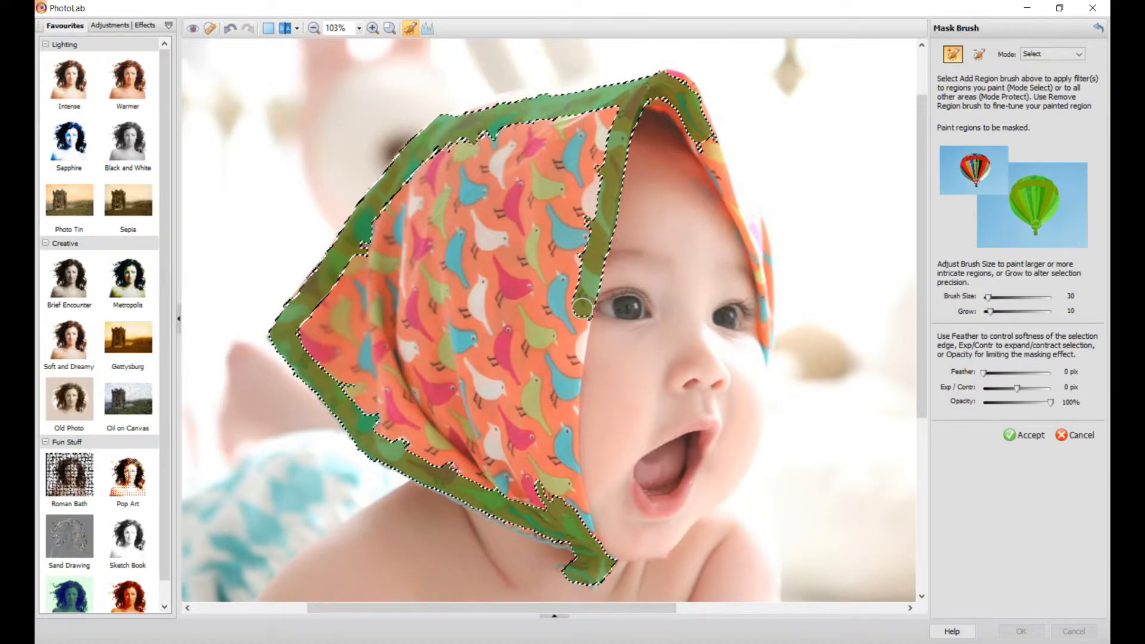
drag(584, 307, 570, 398)
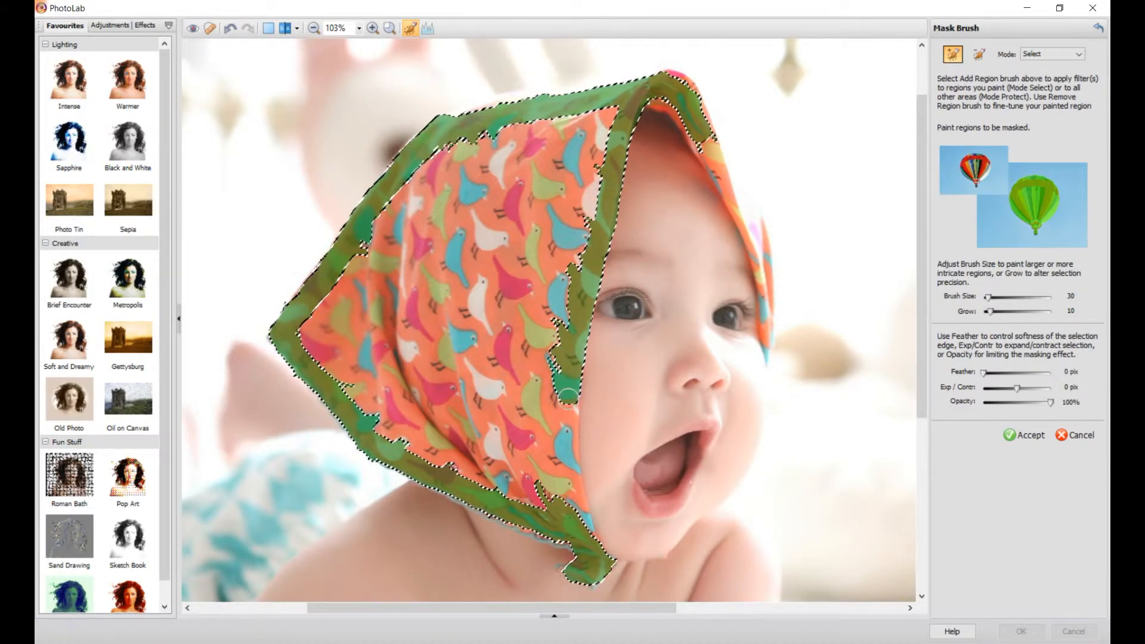
drag(568, 396, 568, 493)
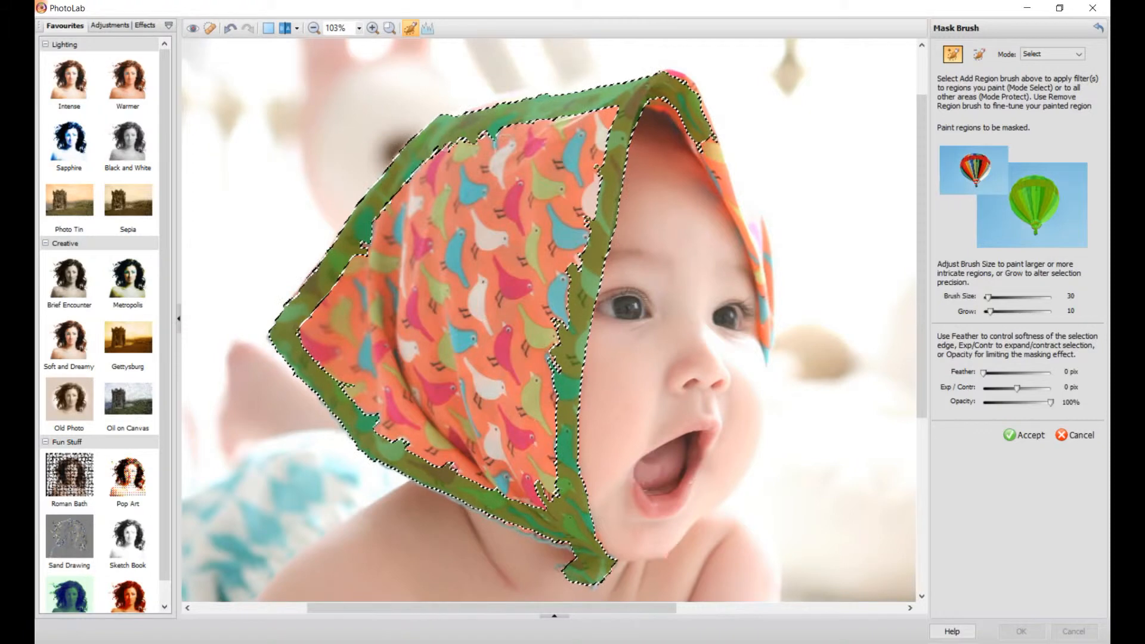
drag(533, 134, 376, 233)
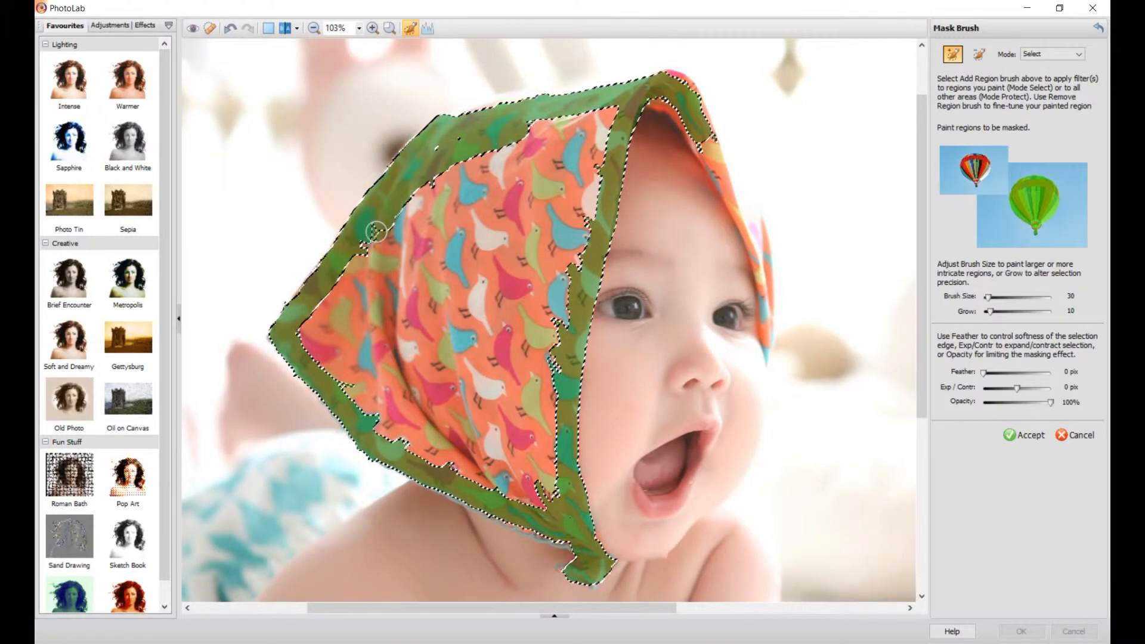
drag(376, 234, 504, 480)
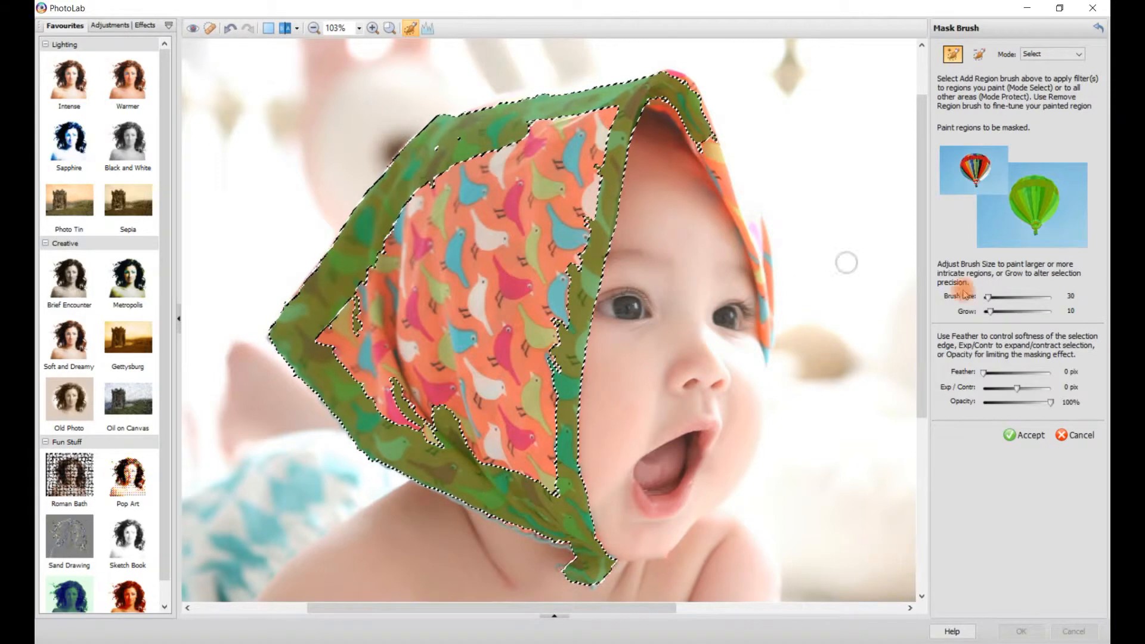
Mask the headscarf's patterned centre with a larger brush
drag(990, 297, 1026, 297)
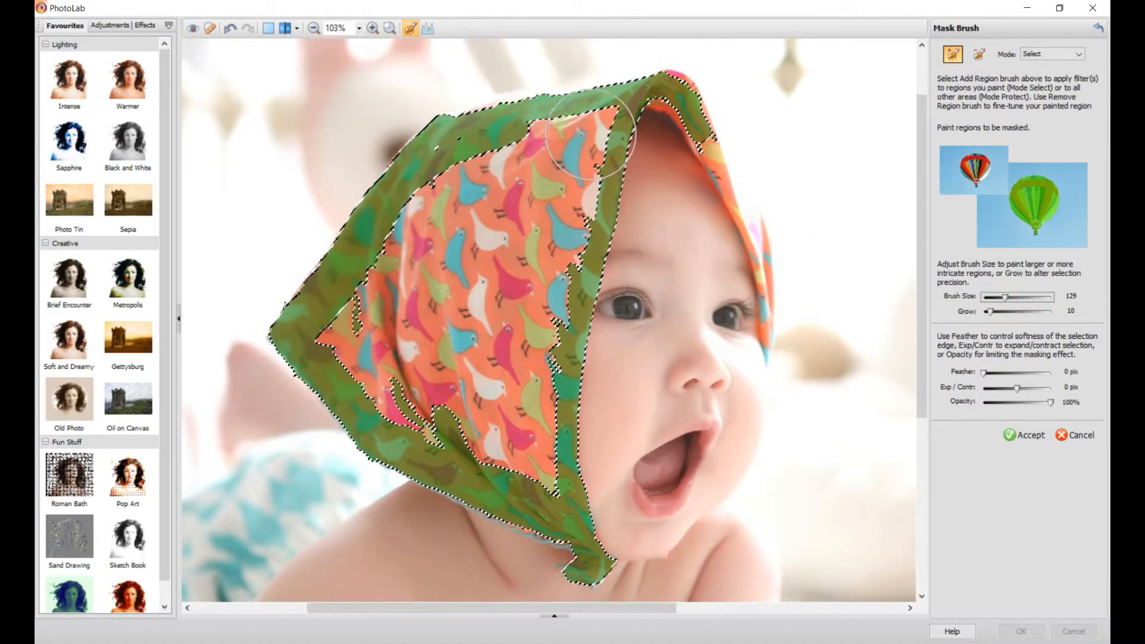
drag(592, 146, 445, 409)
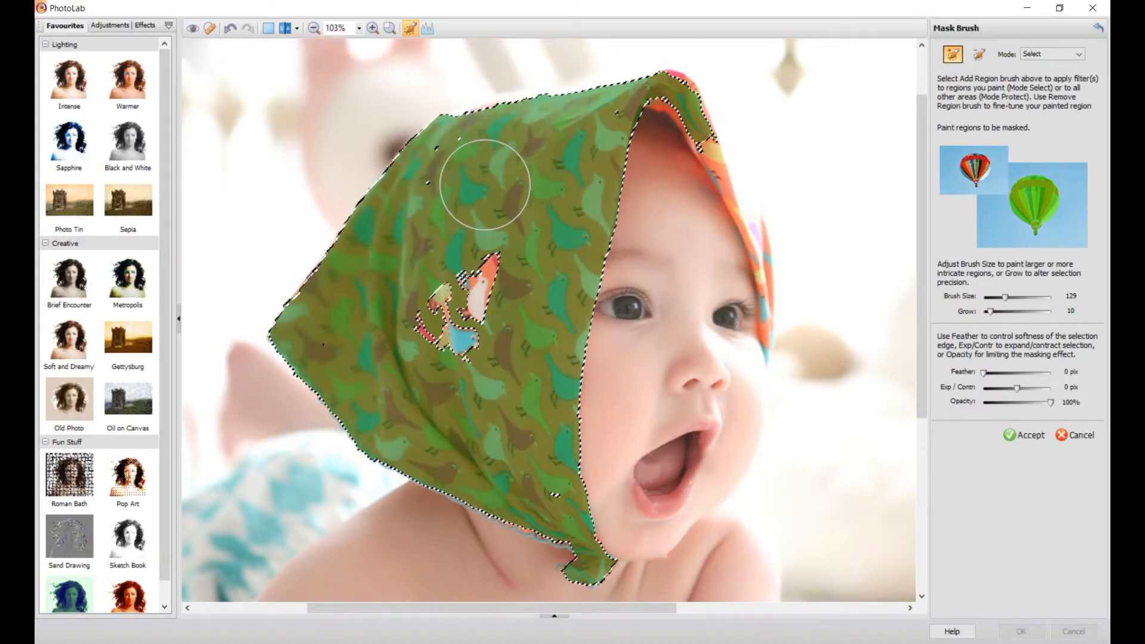
drag(482, 183, 523, 453)
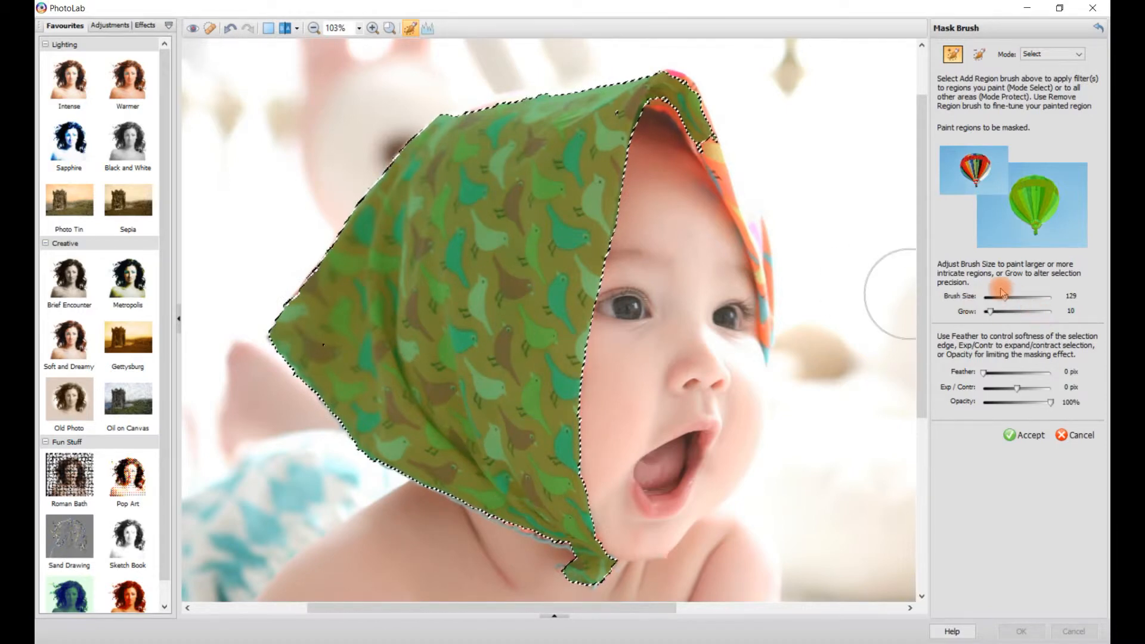
Mask the scarf's narrow fold beside the face with a smaller brush
drag(1046, 296, 995, 296)
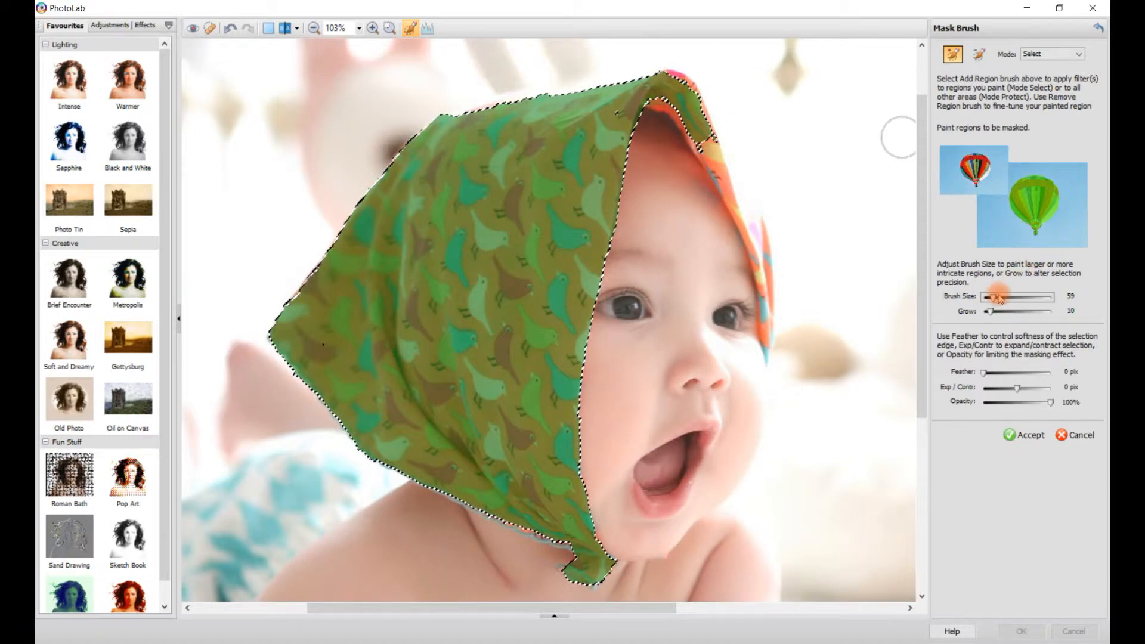
drag(1001, 297, 987, 297)
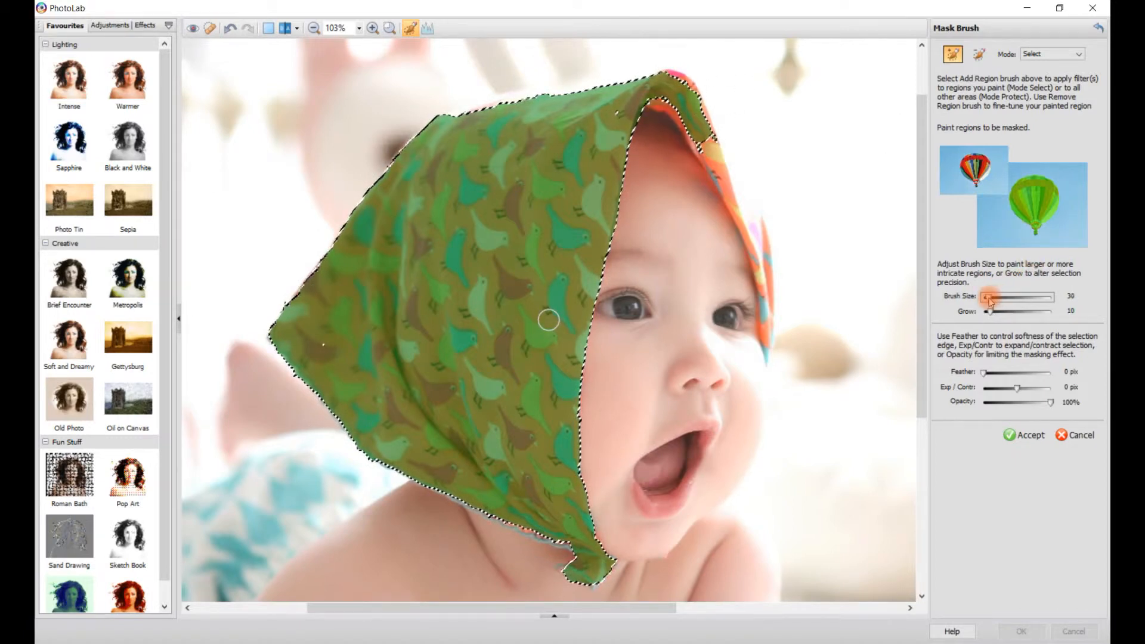
drag(990, 297, 984, 297)
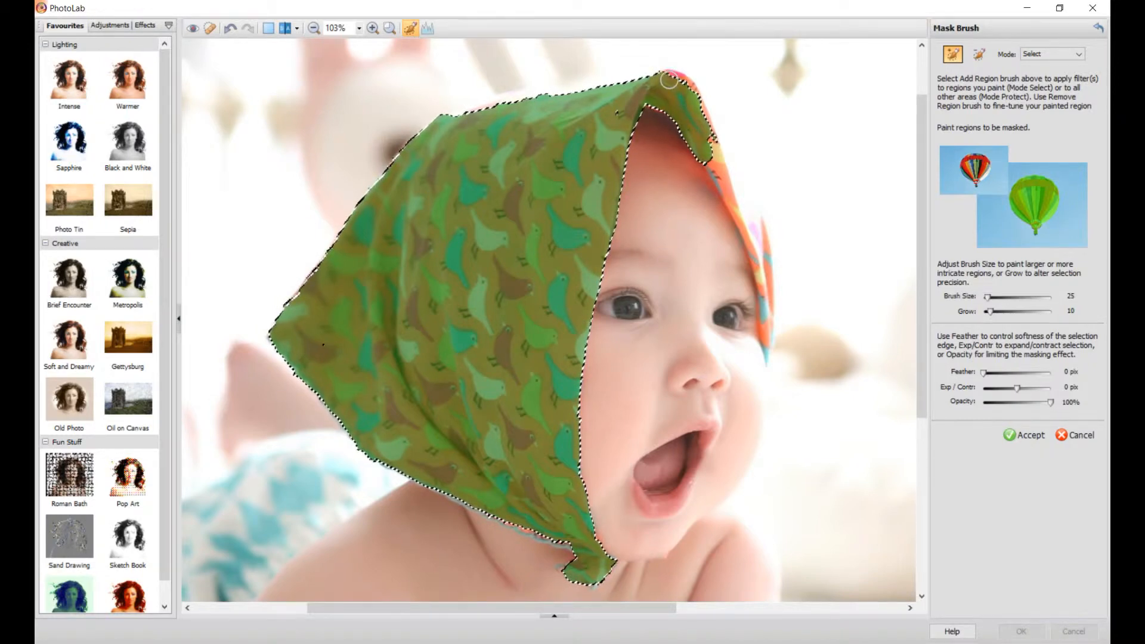
drag(668, 80, 701, 121)
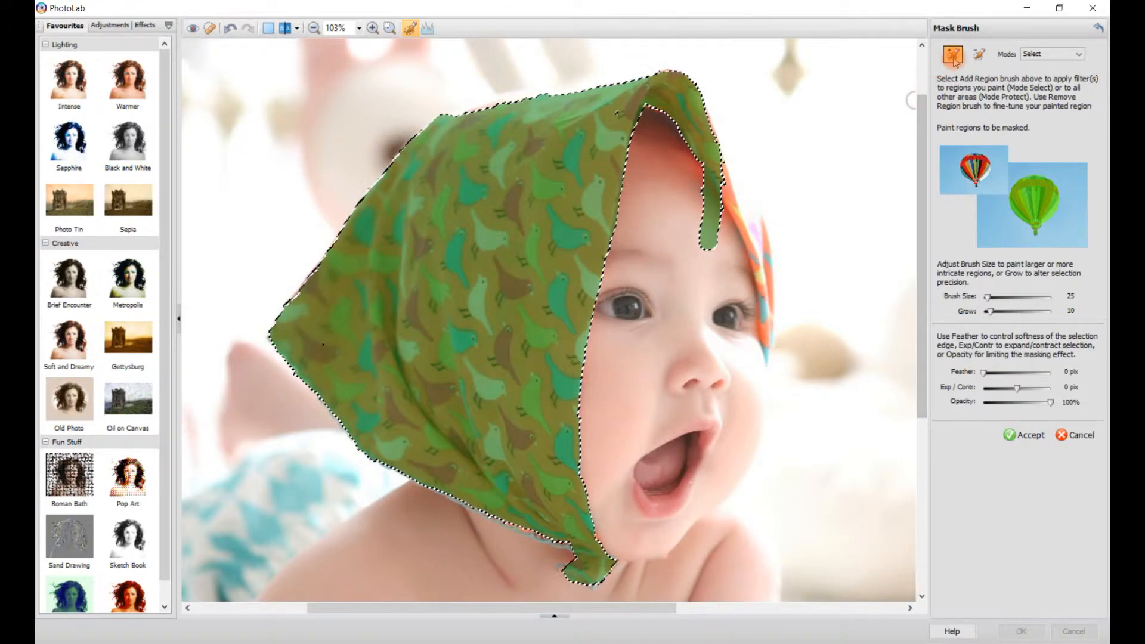
mouse_move(952, 55)
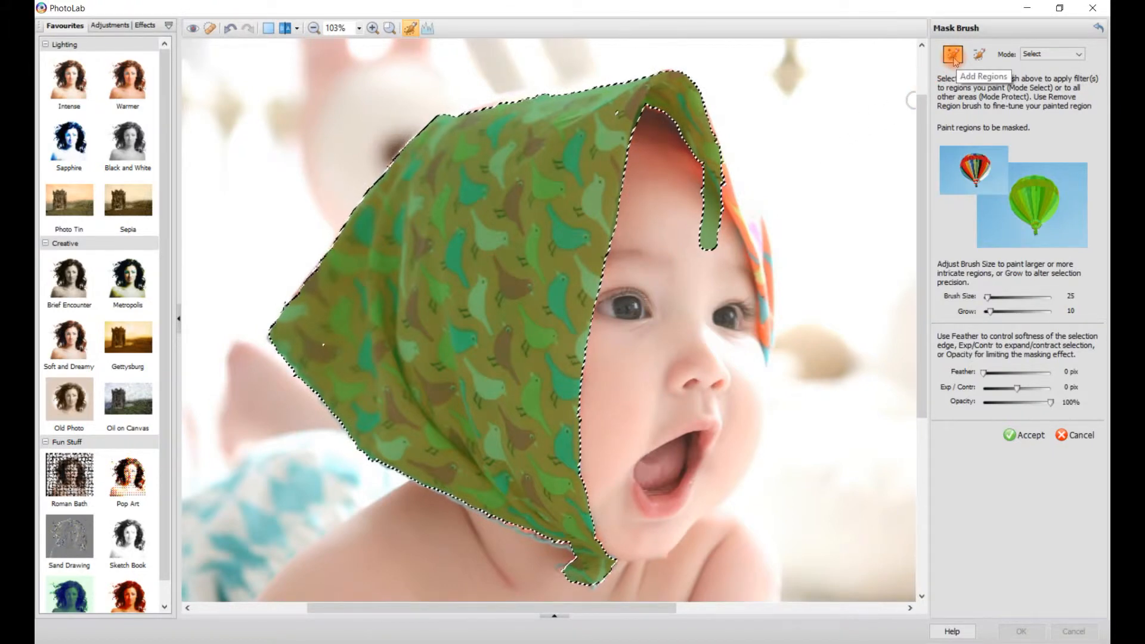
Trim excess mask off the scarf fold with Remove Regions, then return to Add Regions
click(978, 55)
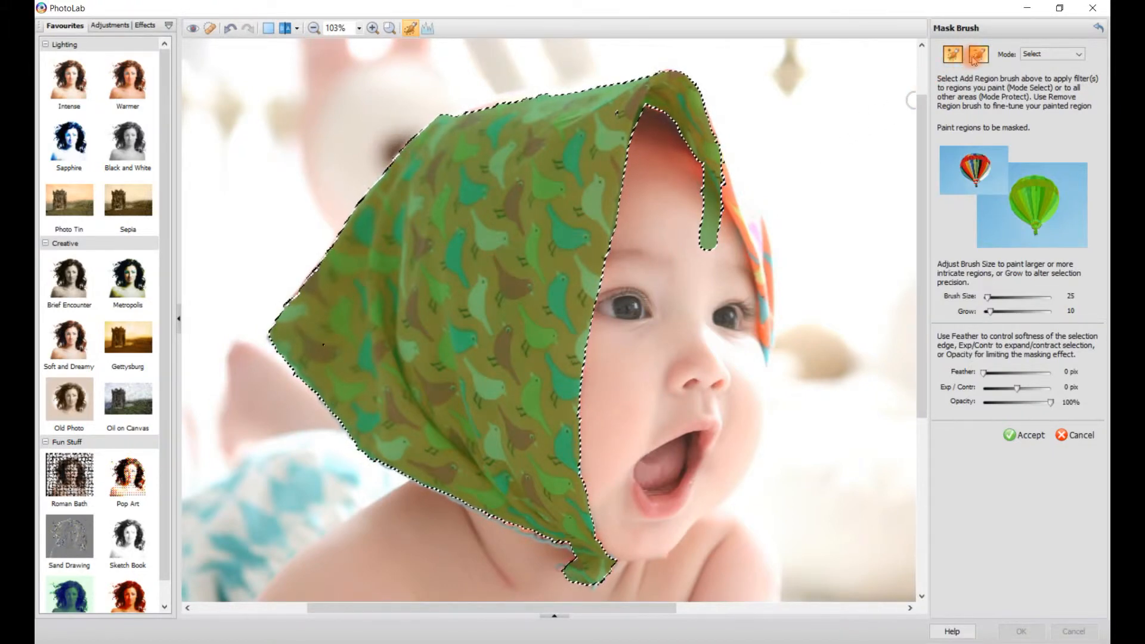
mouse_move(979, 55)
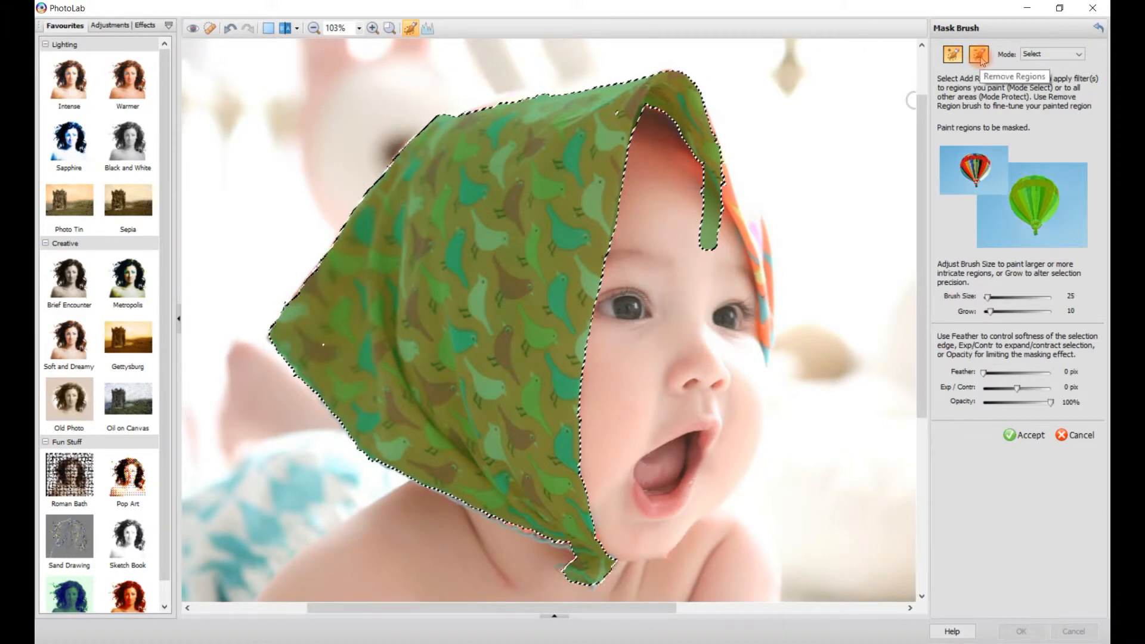
click(978, 53)
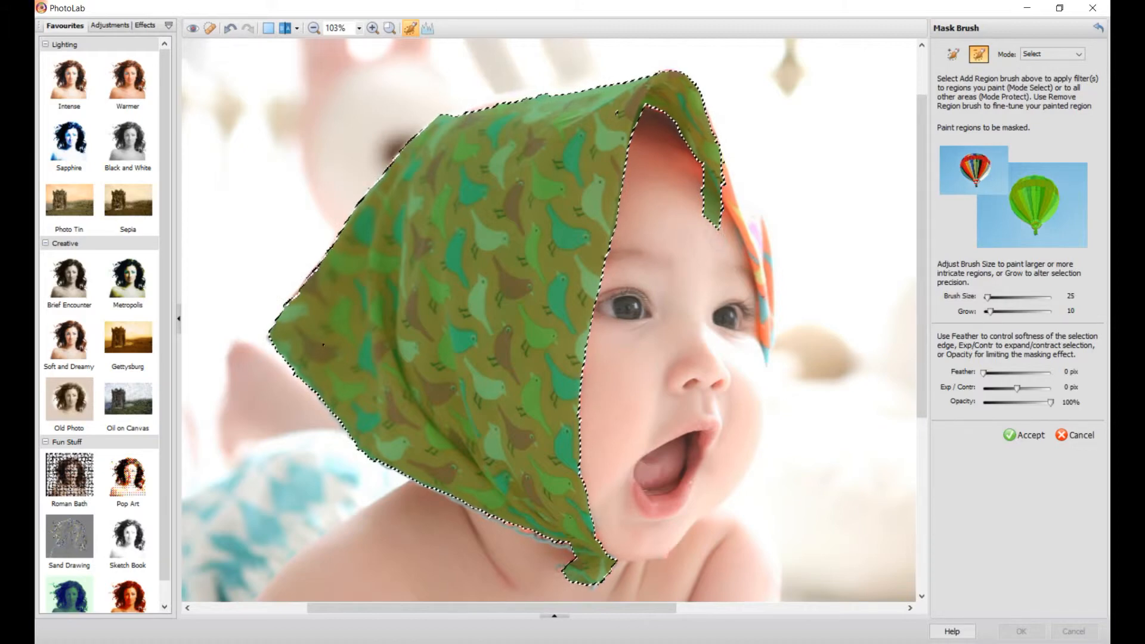
click(703, 192)
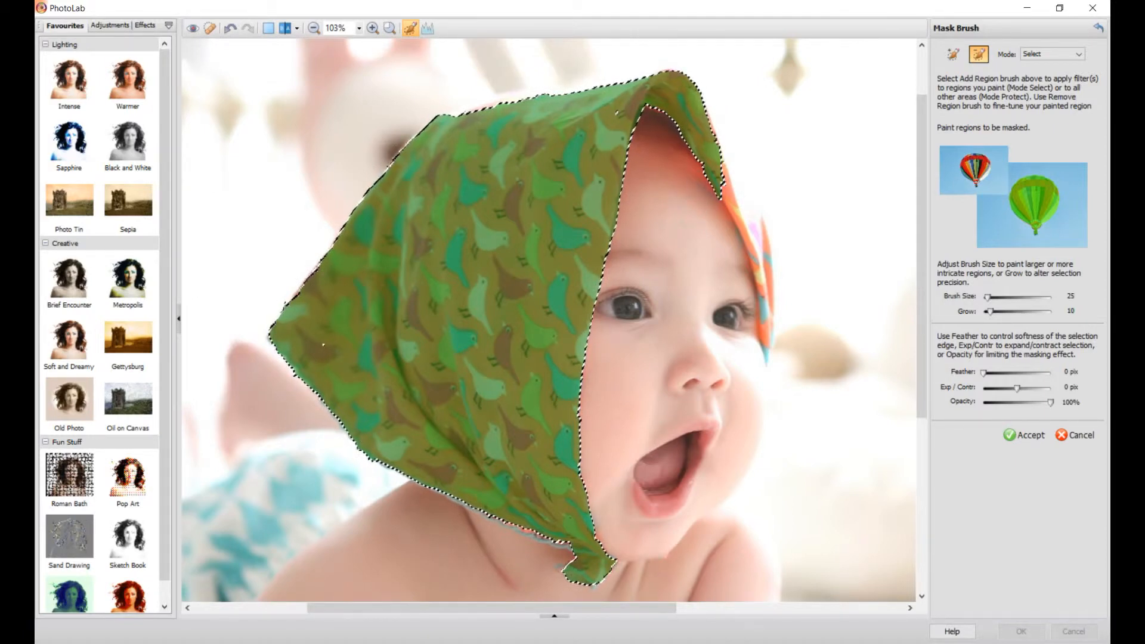
click(954, 54)
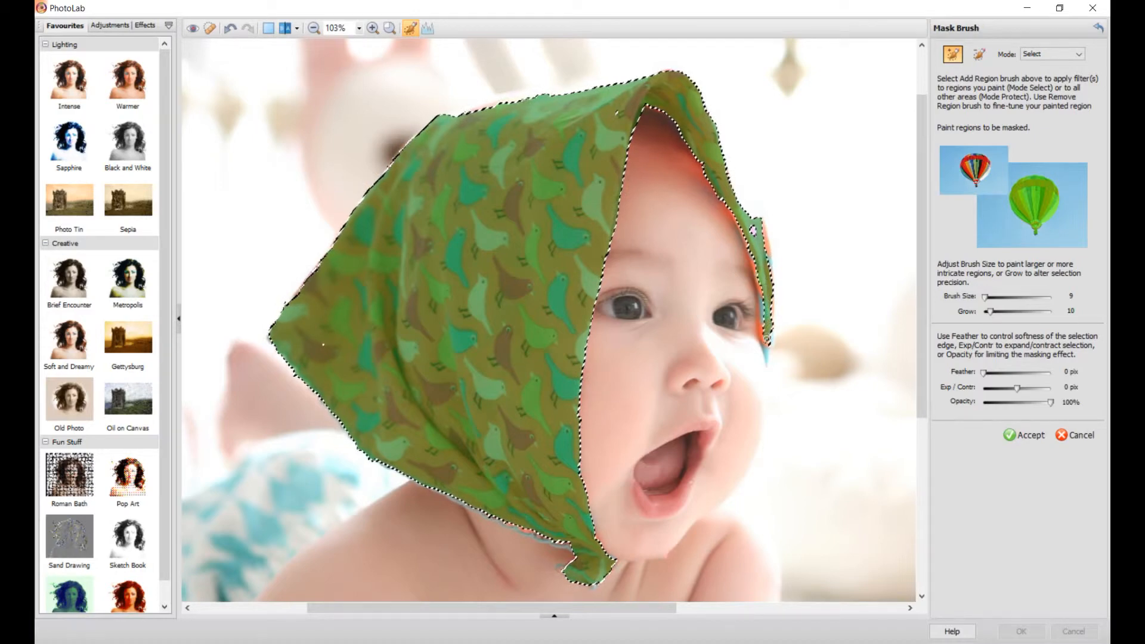
Mask the scarf's right edge near the eye up close, then zoom back out
click(390, 28)
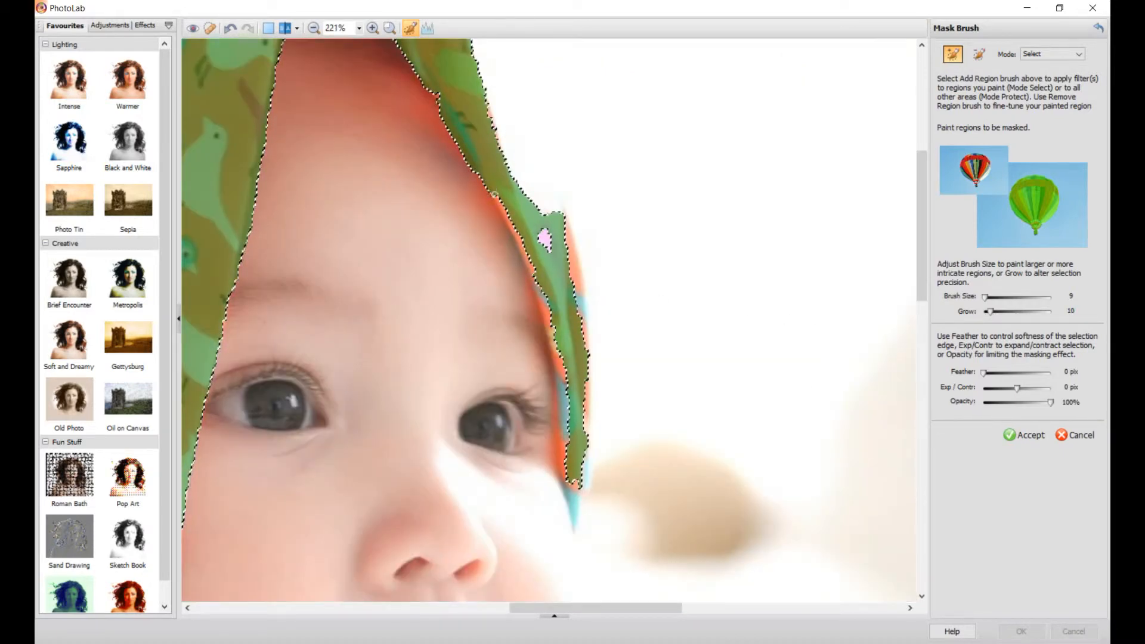
drag(496, 197, 548, 285)
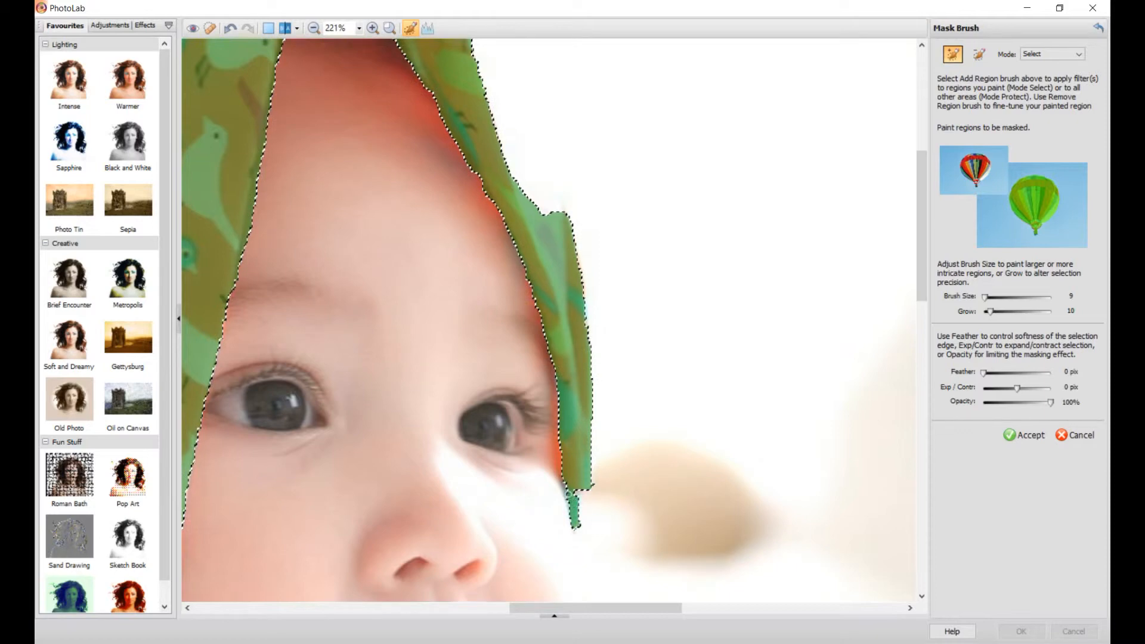
click(561, 409)
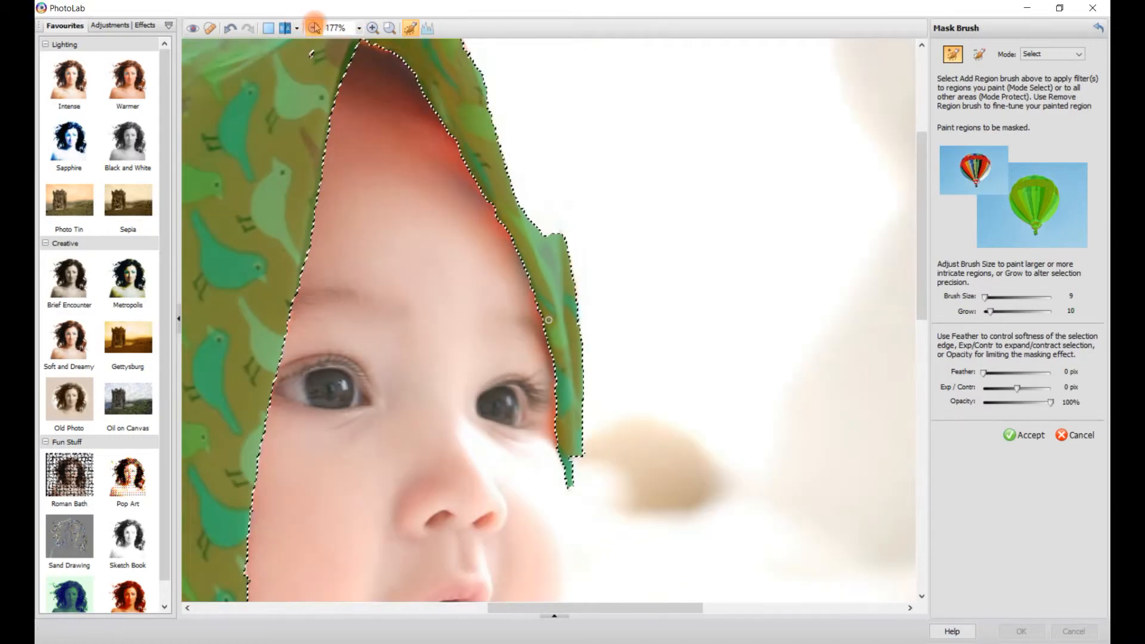
click(390, 28)
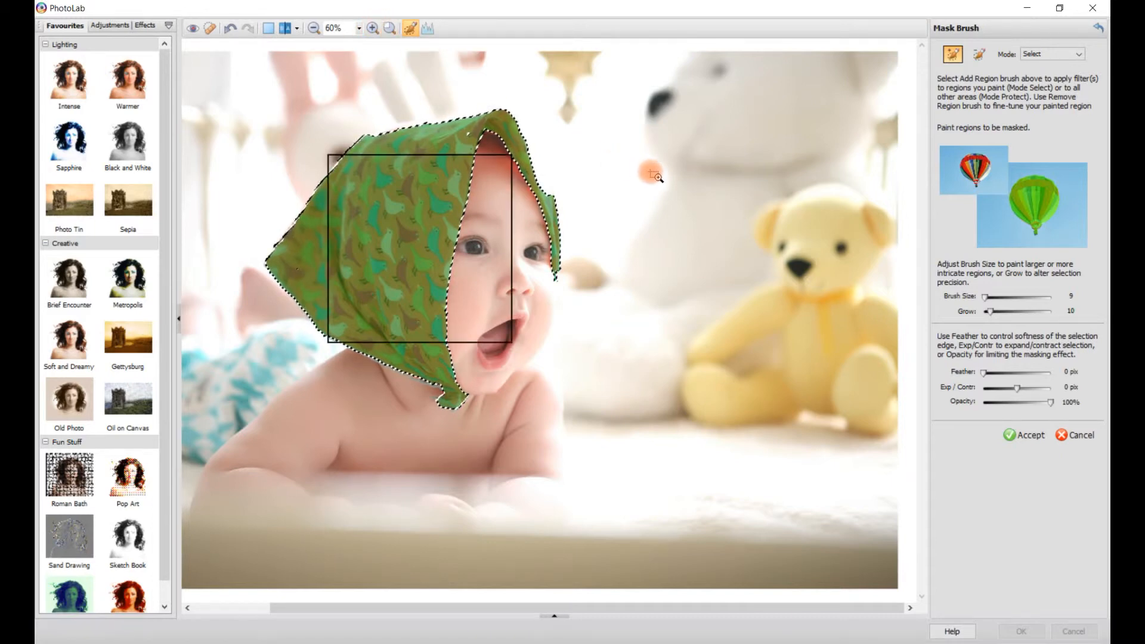
Zoom to the teddy bear and mask its head and left arm with a larger brush
click(372, 28)
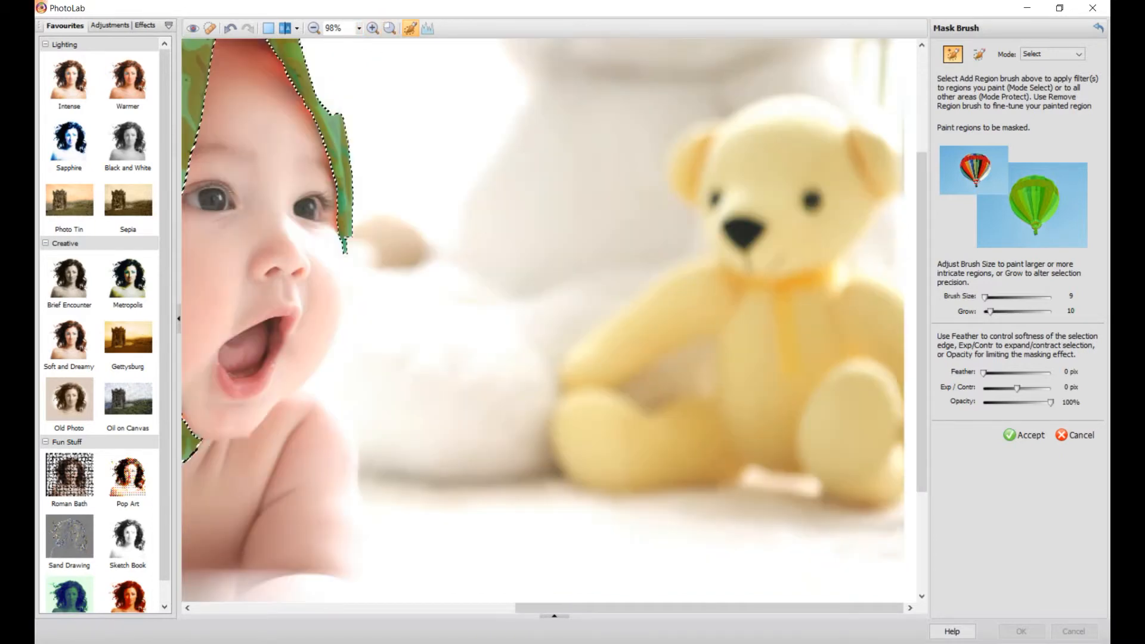
drag(493, 69, 527, 355)
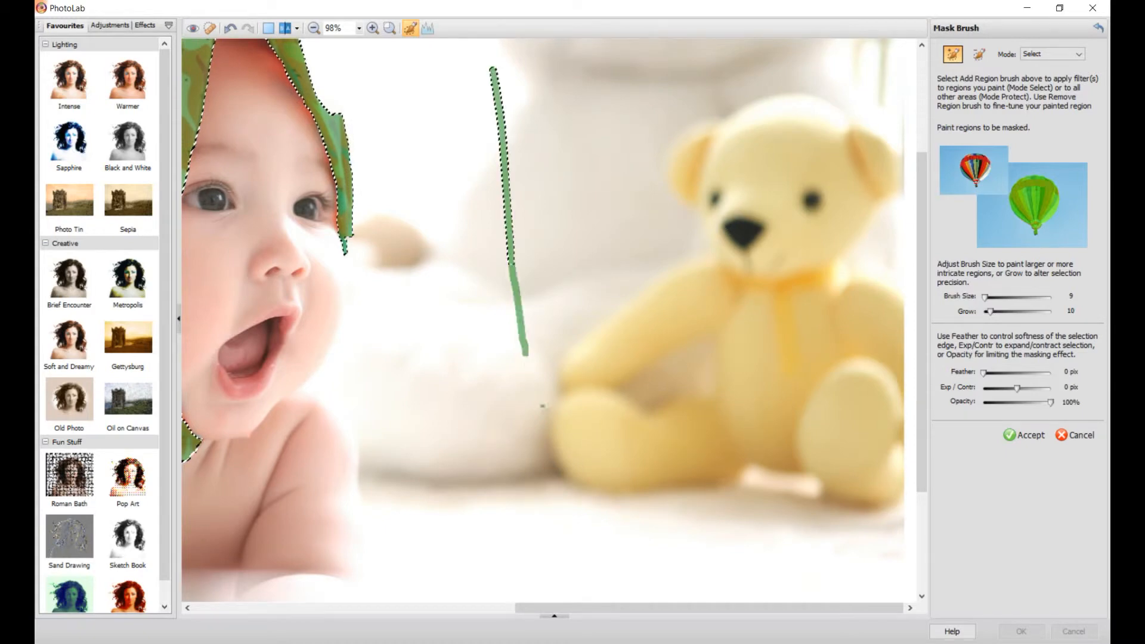
drag(525, 351, 738, 506)
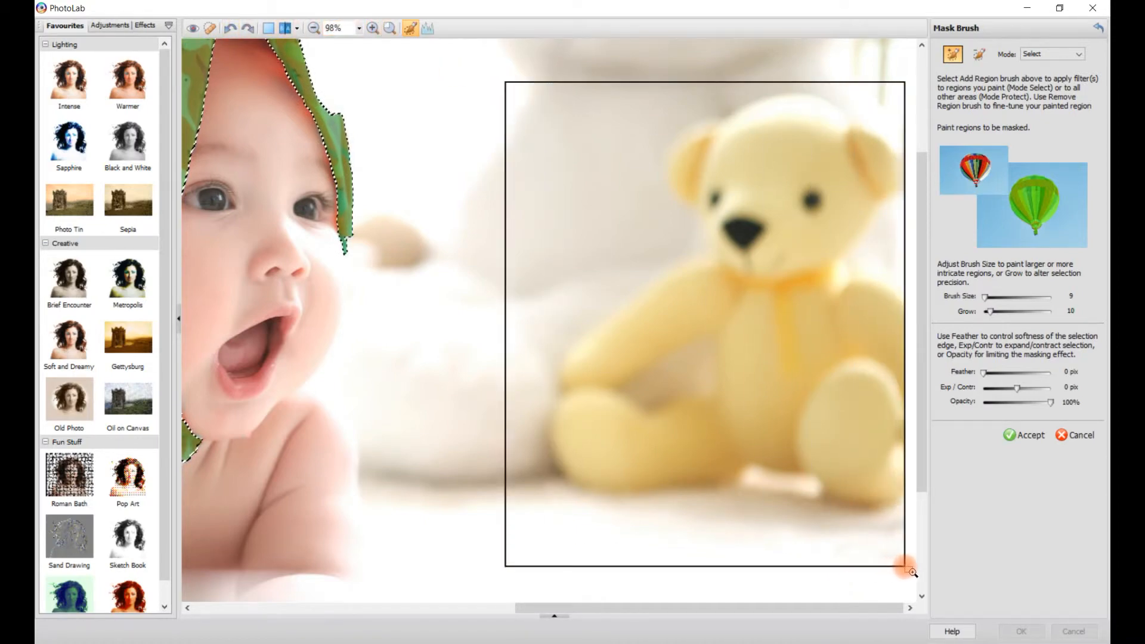
click(911, 571)
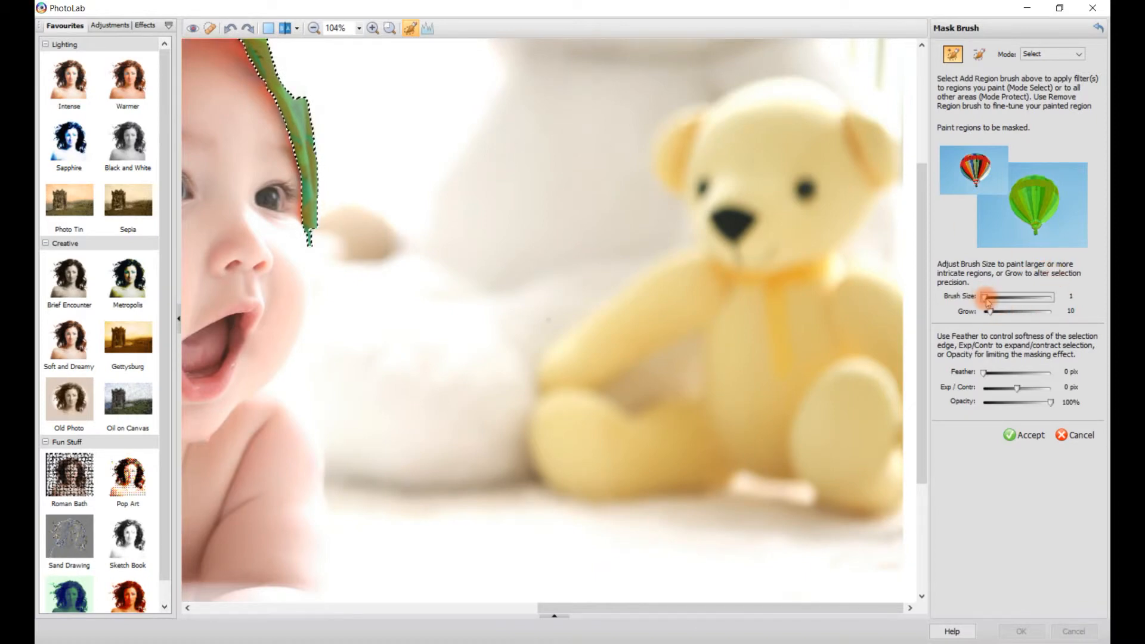
drag(988, 297, 1030, 297)
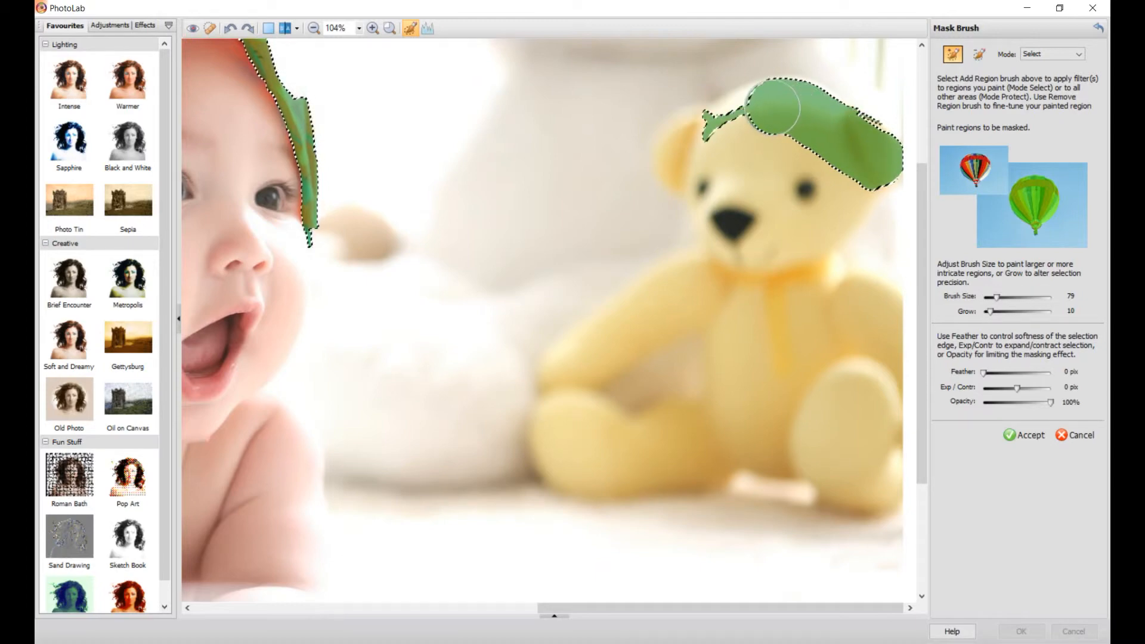
drag(785, 110, 683, 146)
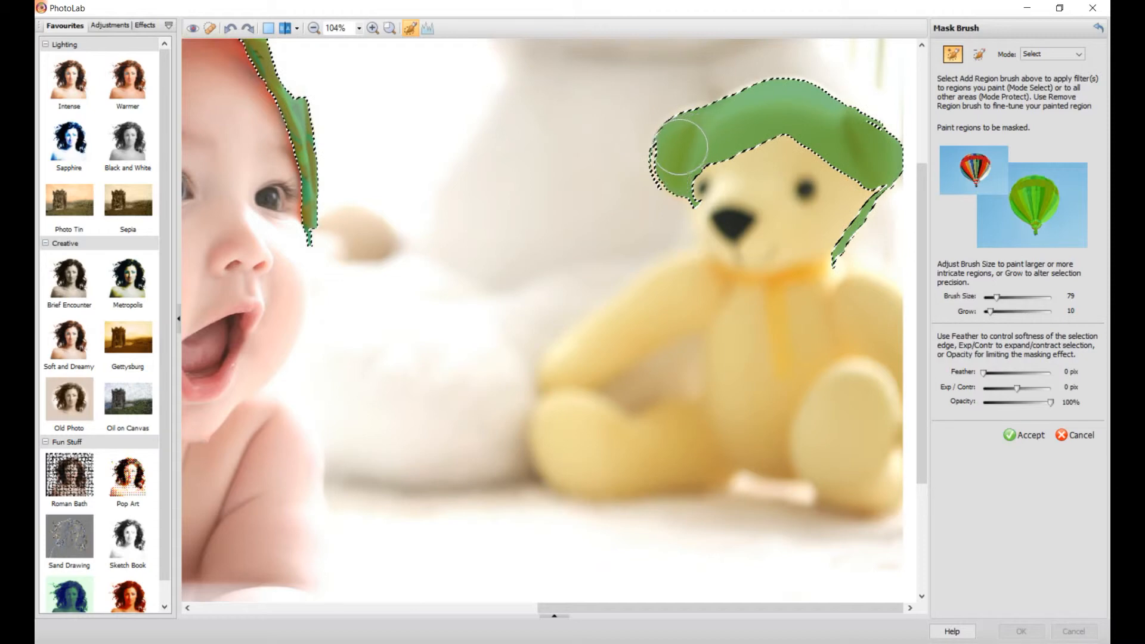
drag(682, 145, 771, 263)
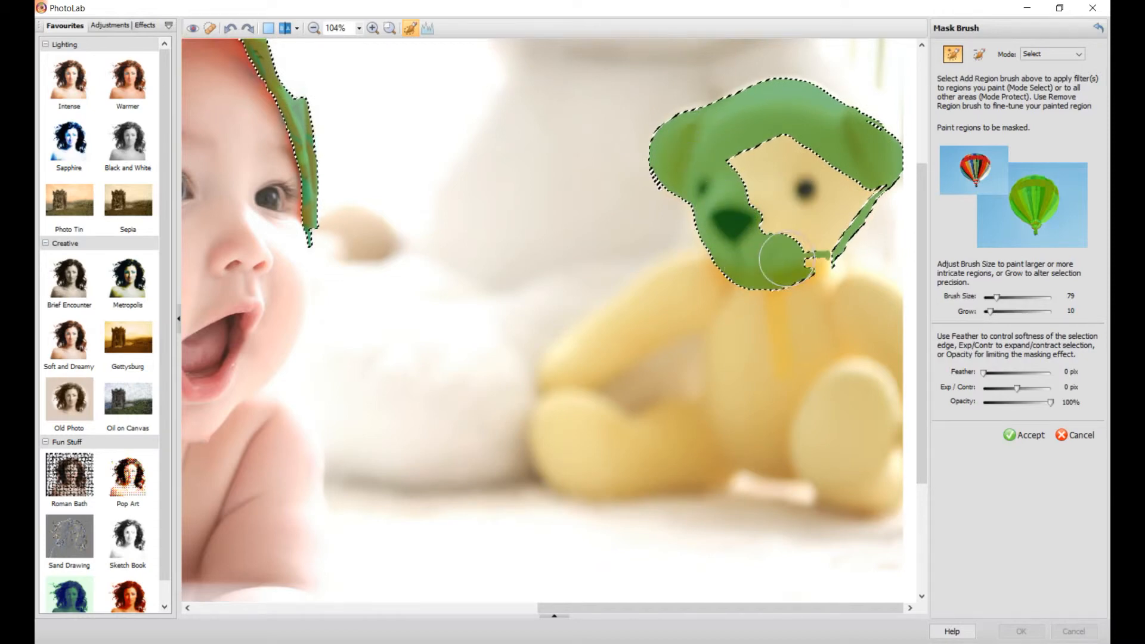
drag(774, 259, 577, 430)
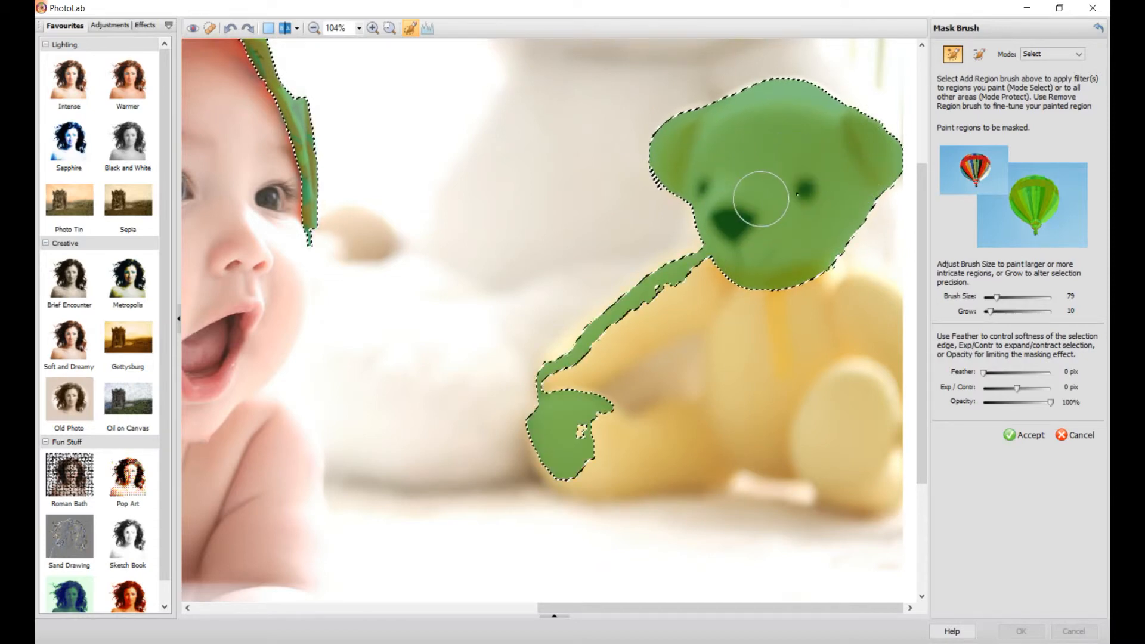
Mask the teddy bear's body, legs and remaining gaps so it is fully covered
drag(762, 197, 822, 278)
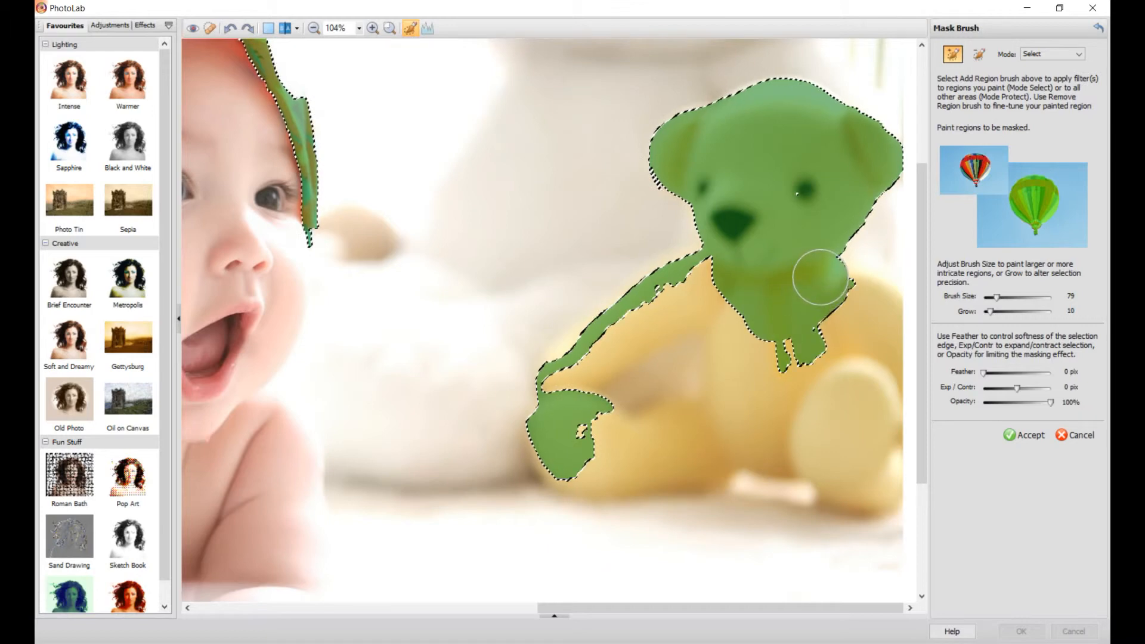
drag(822, 275, 869, 422)
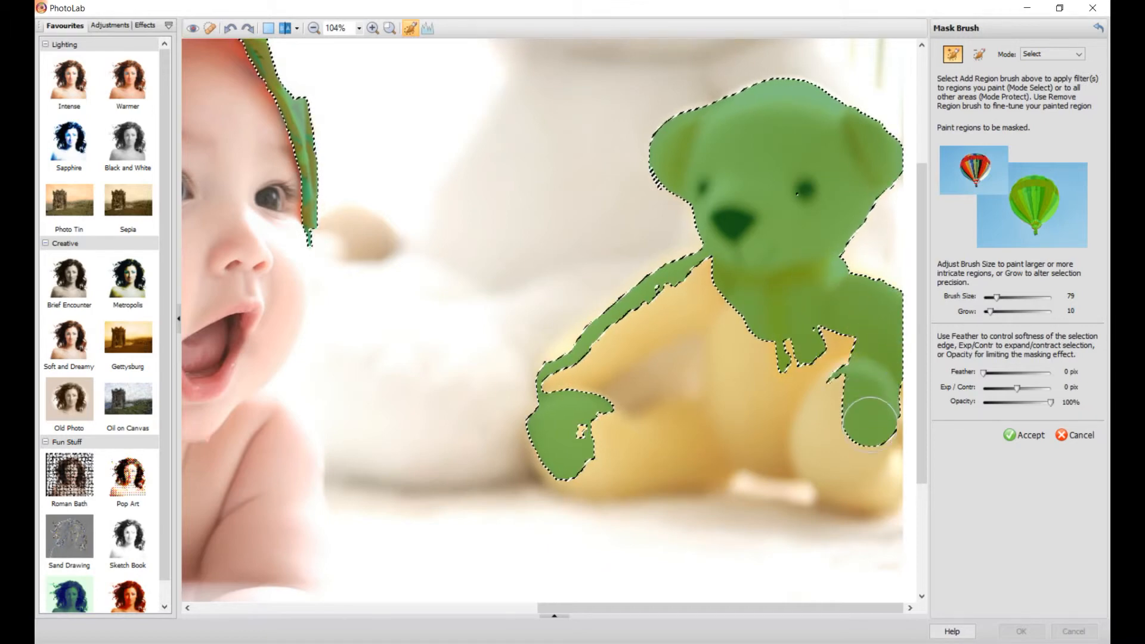
drag(869, 420, 833, 434)
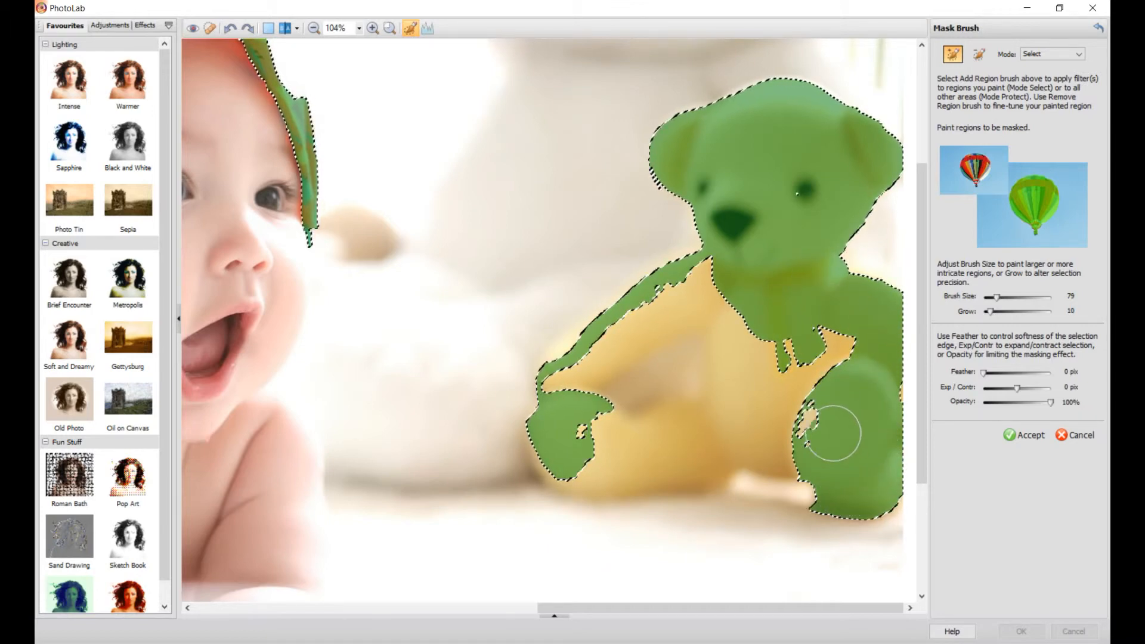
drag(833, 434, 716, 271)
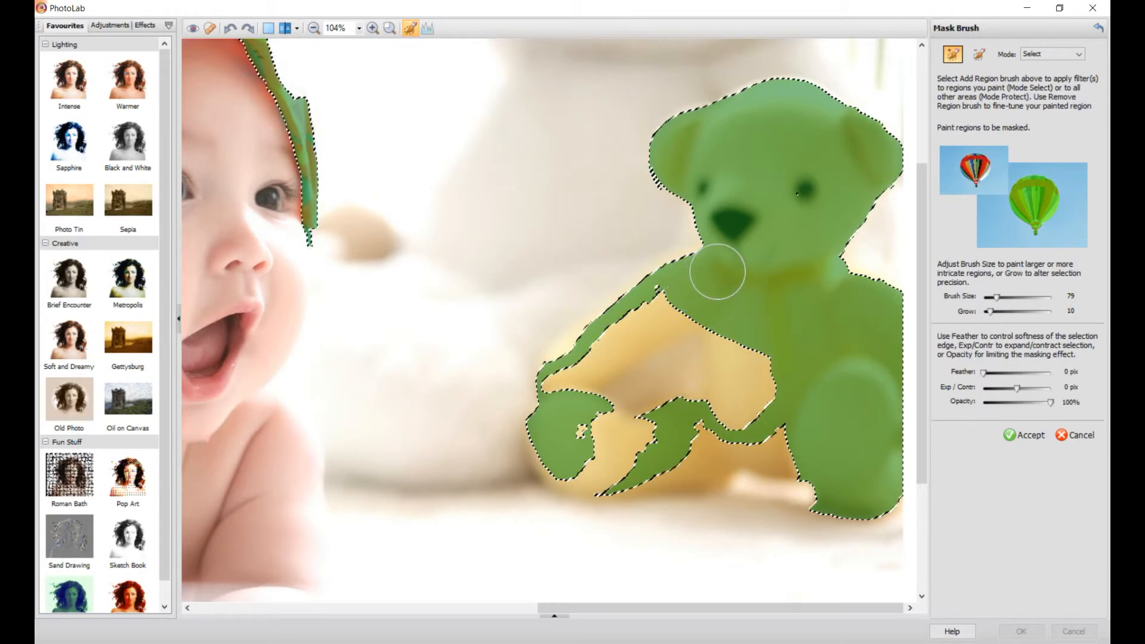
drag(716, 272, 555, 438)
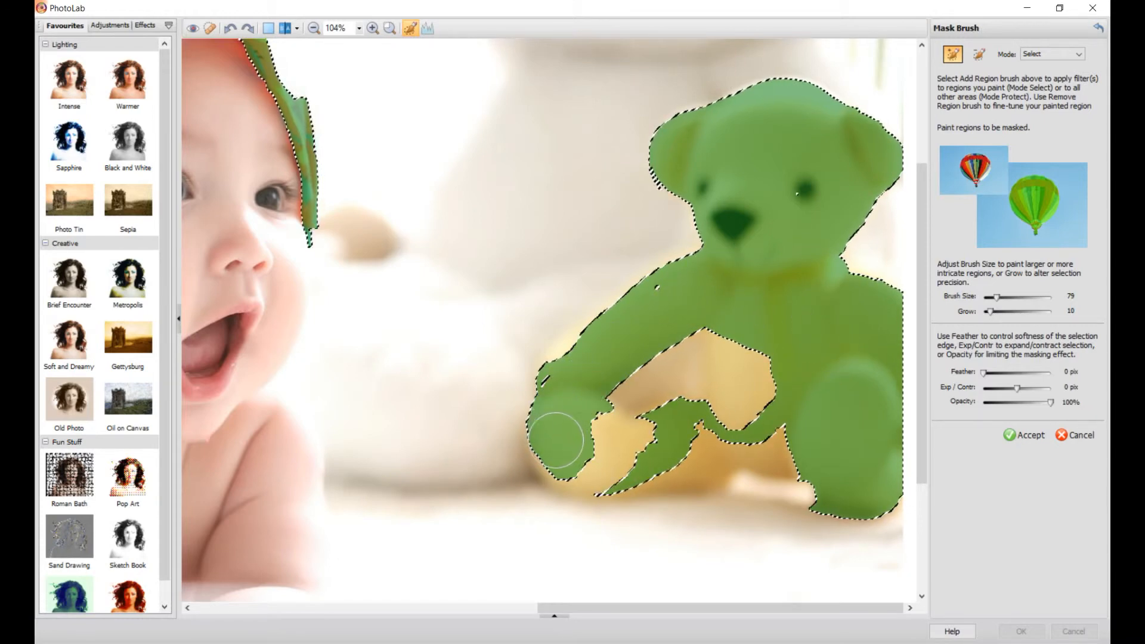
drag(555, 438, 682, 471)
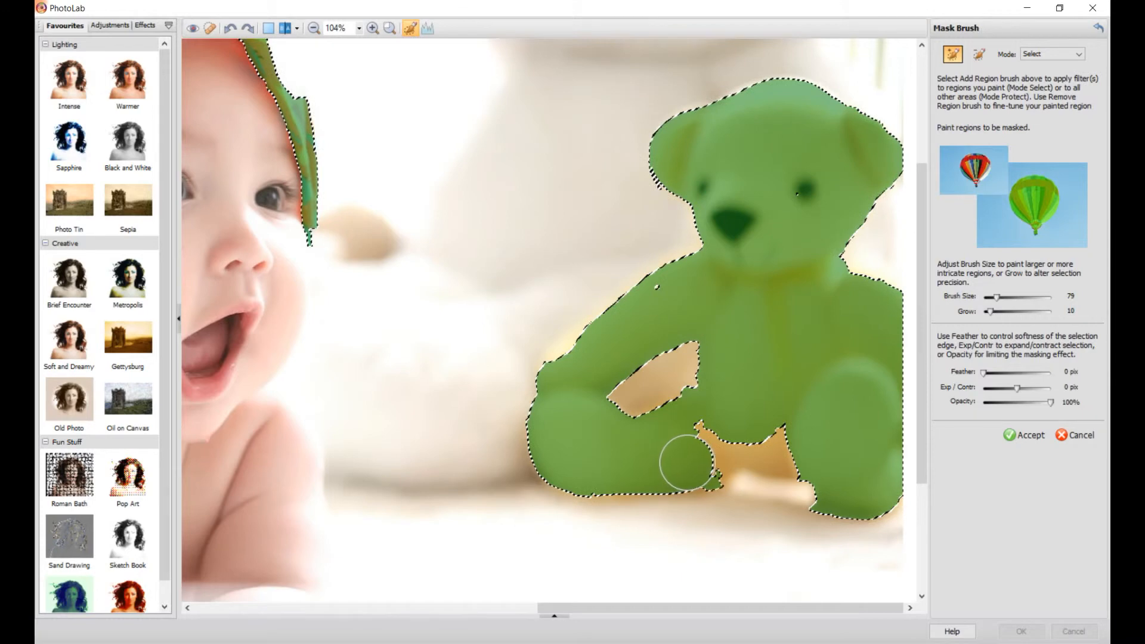
drag(691, 471, 822, 451)
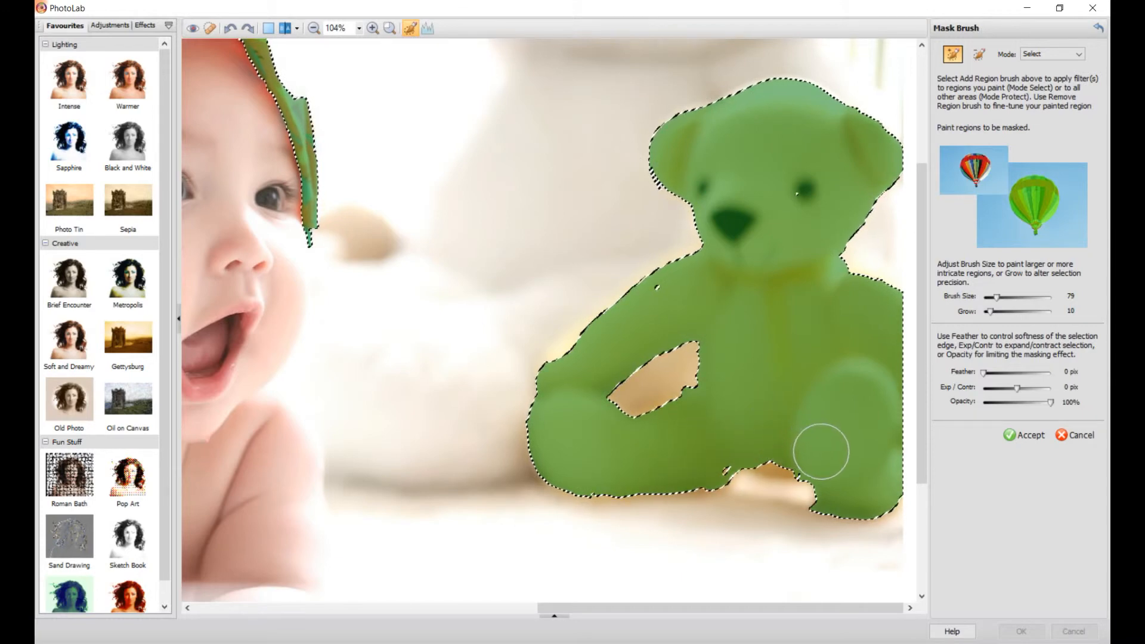
drag(823, 451, 698, 458)
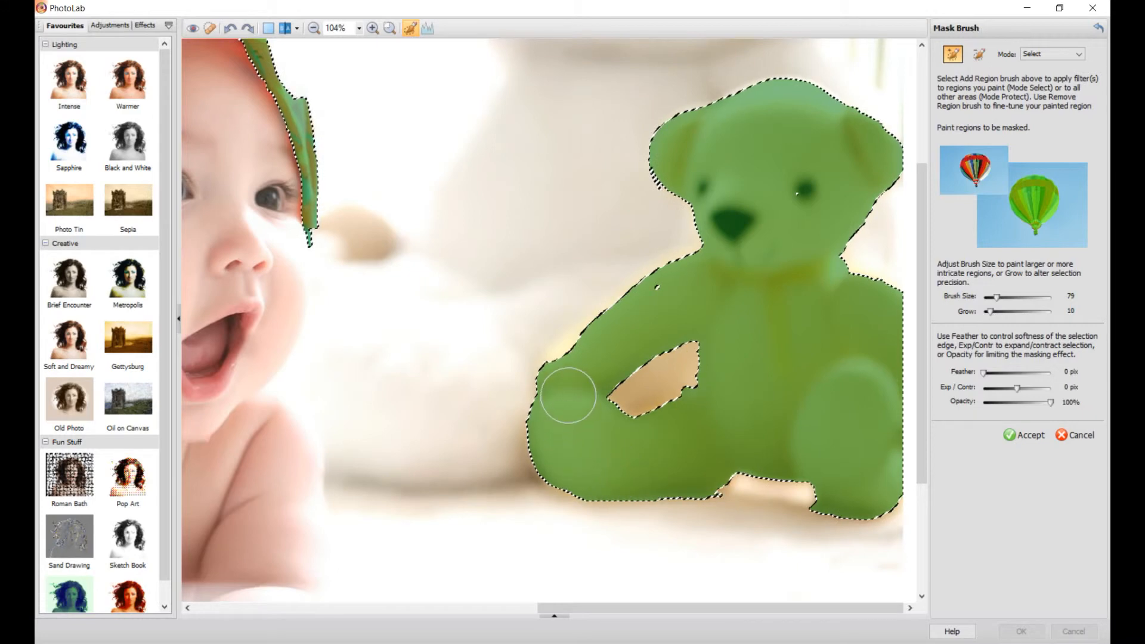
drag(568, 396, 654, 299)
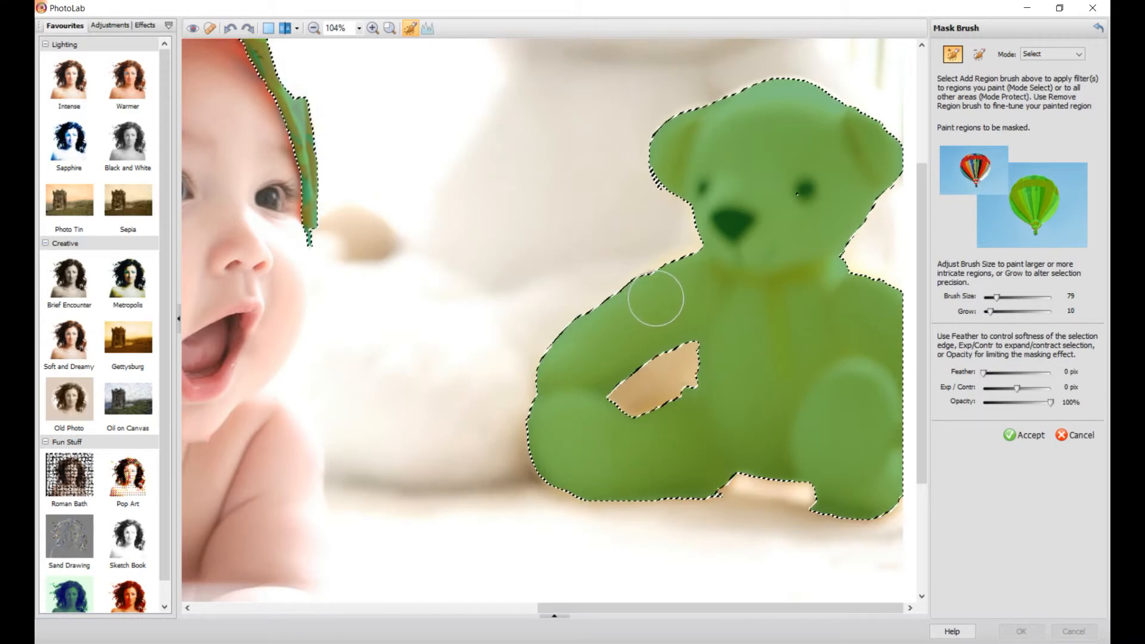
drag(654, 296, 716, 262)
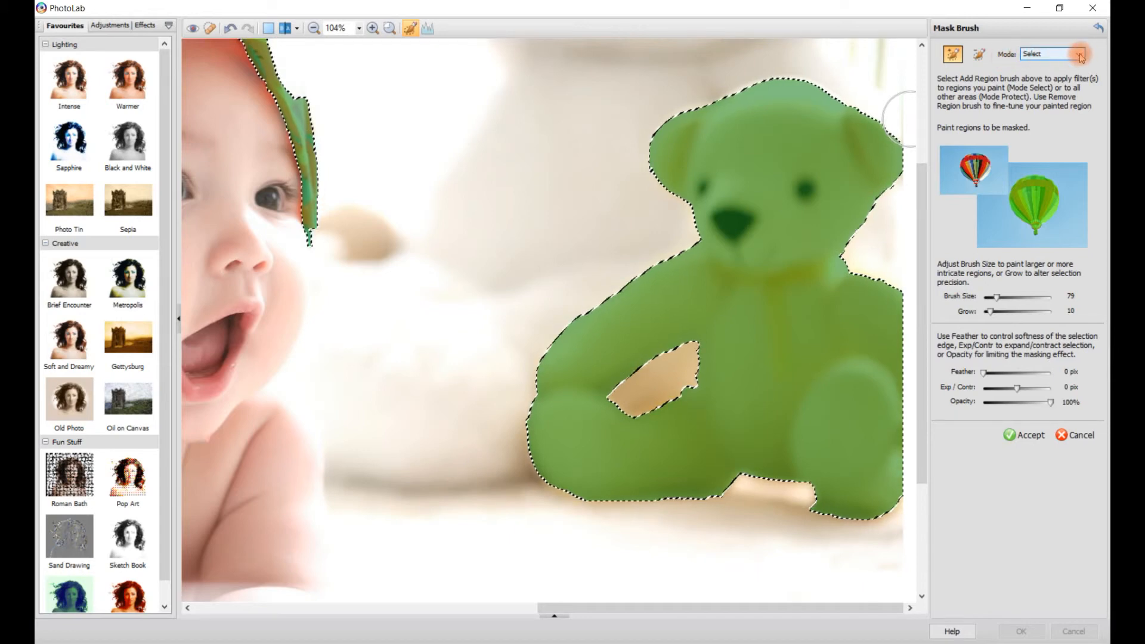
Set the mask Mode to Protect and accept, keeping scarf and bear in colour
click(1053, 54)
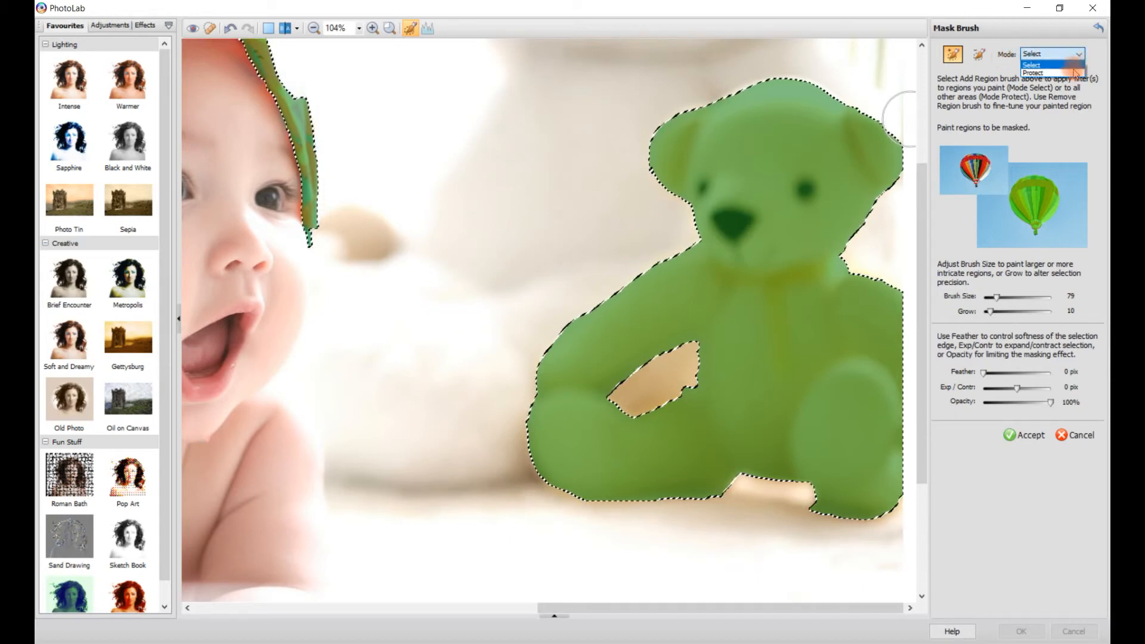
click(1033, 73)
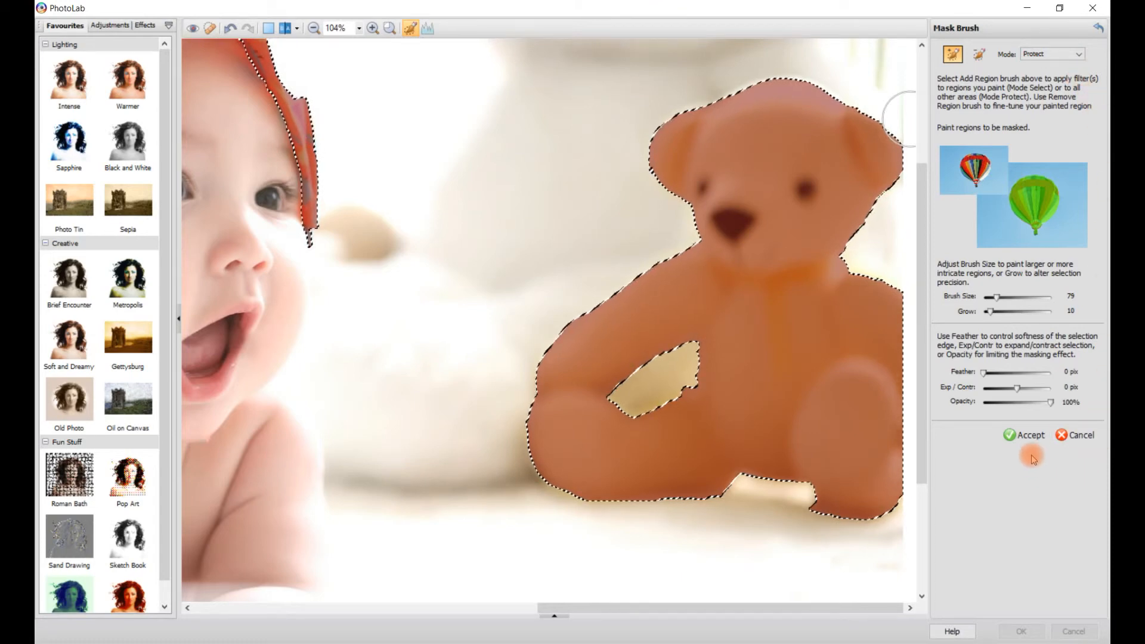
mouse_move(1029, 435)
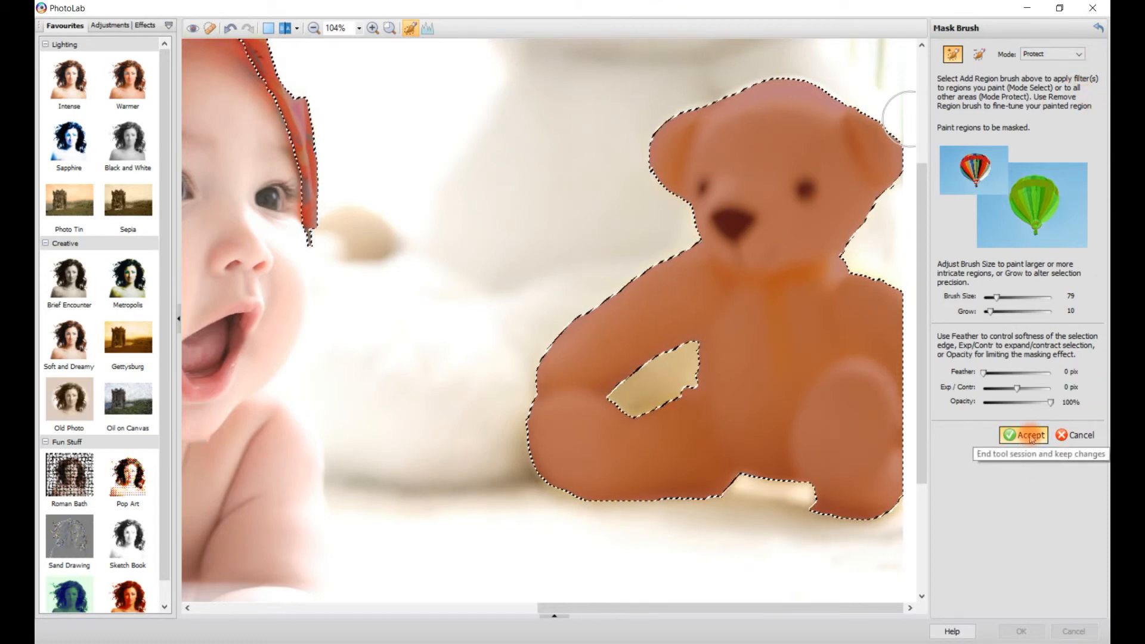
click(1027, 434)
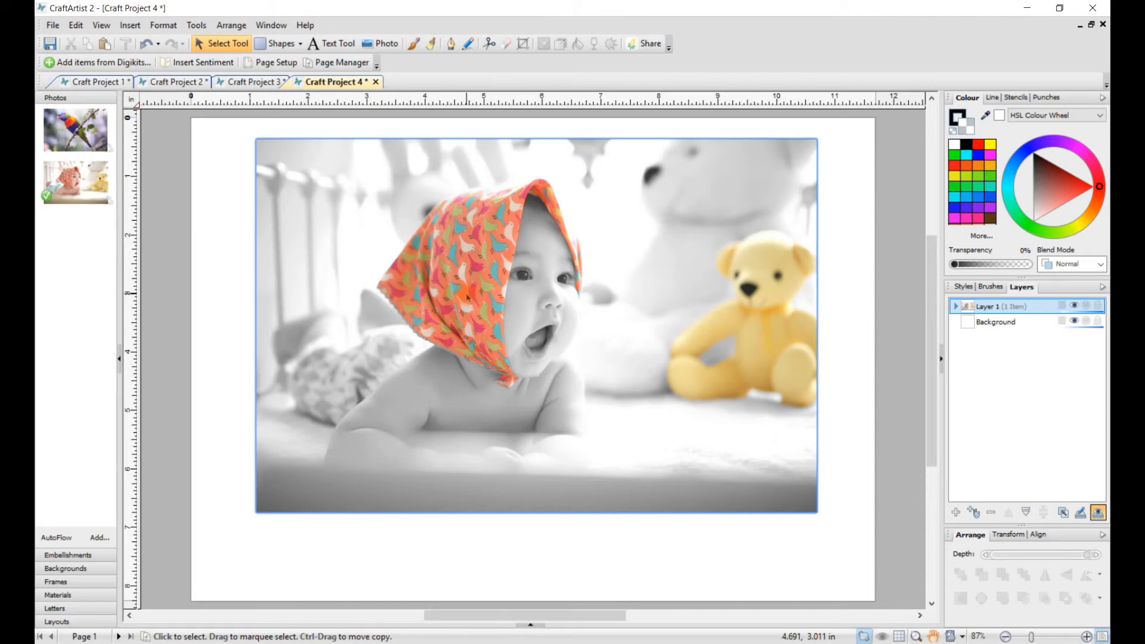
mouse_move(748, 300)
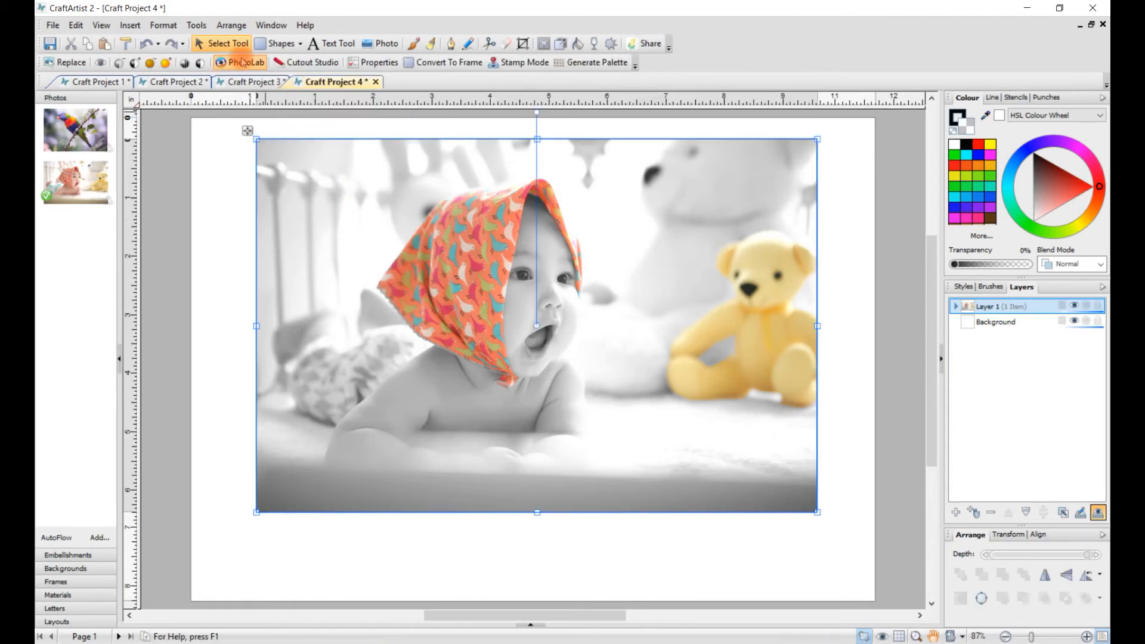
Reopen PhotoLab and start a New From mask on the Black and White Film filter
click(241, 62)
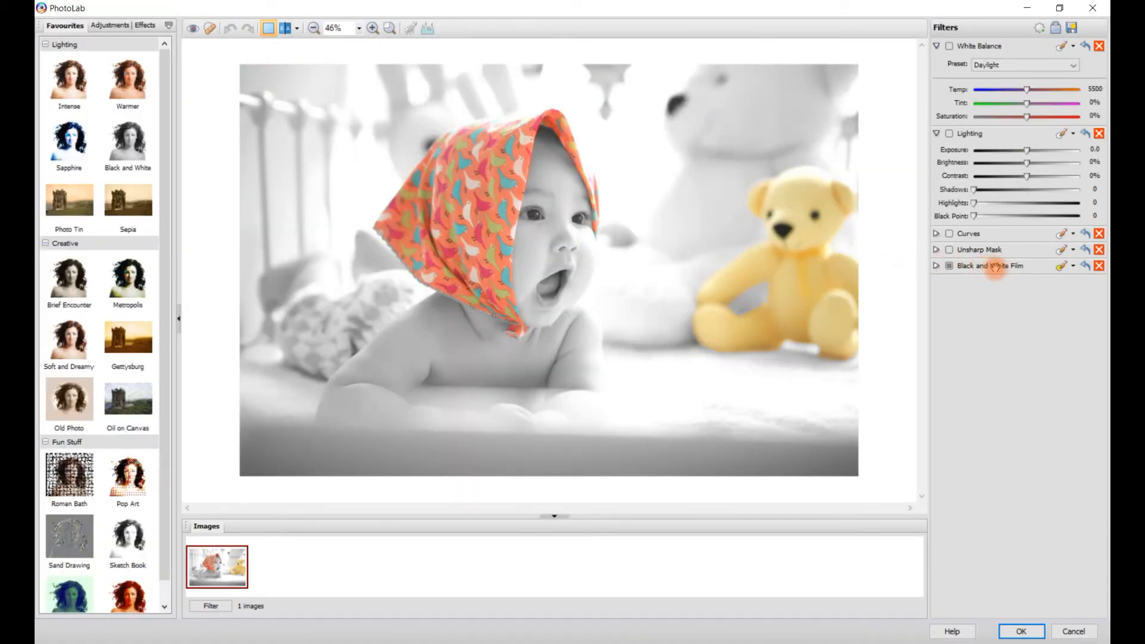
mouse_move(1070, 266)
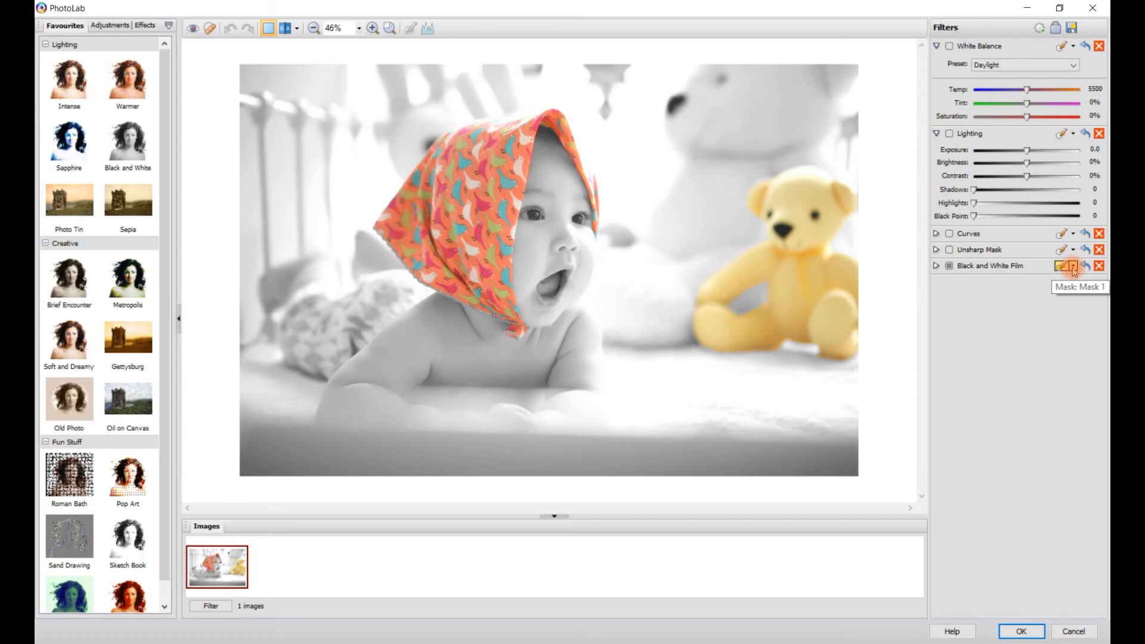
click(1070, 266)
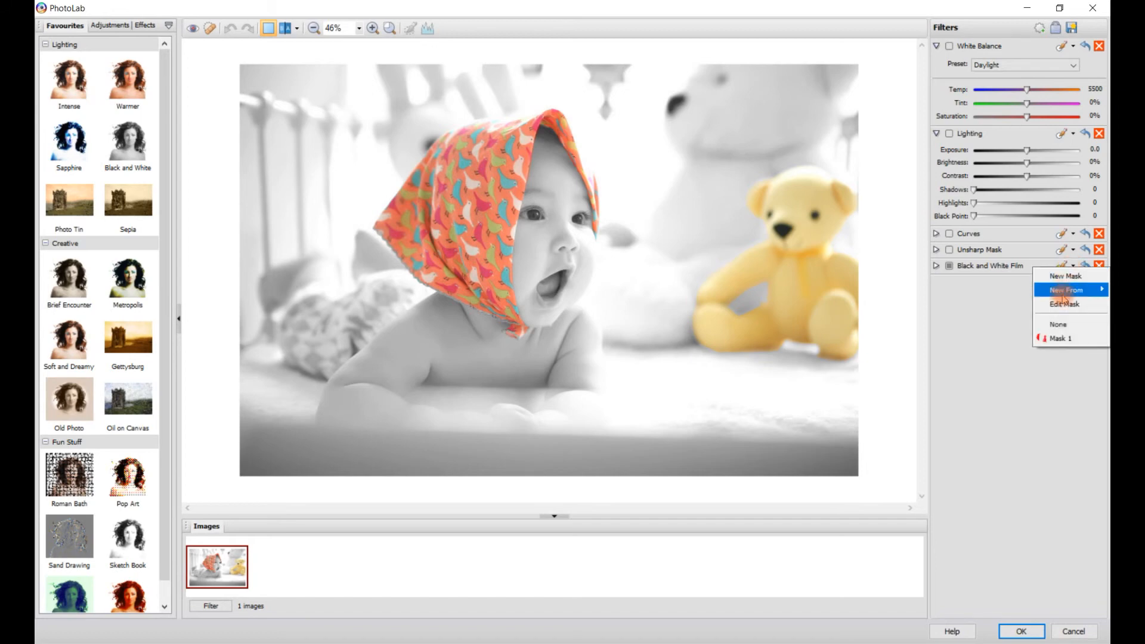
click(1066, 289)
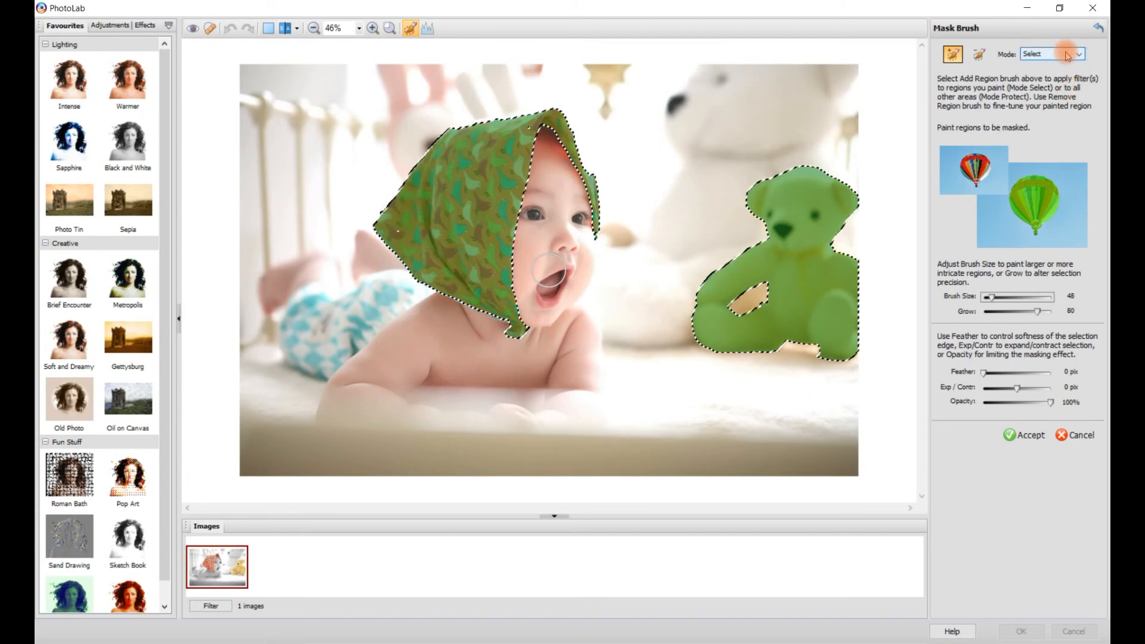
Keep the copied mask in Select mode so only headscarf and teddy bear go black and white, and accept it
click(1052, 54)
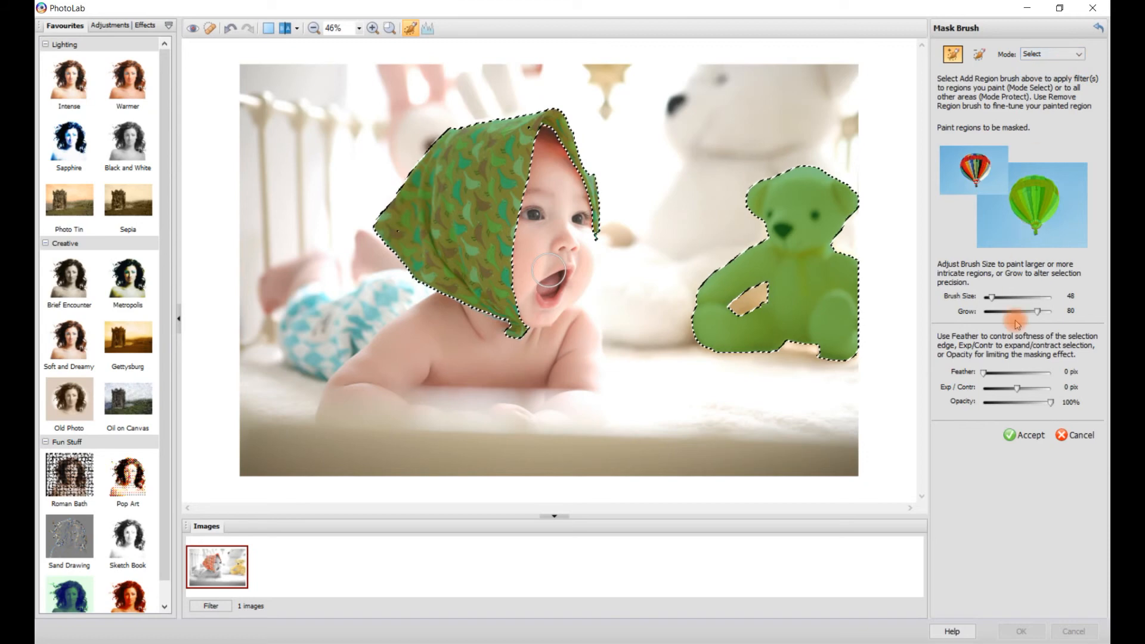
click(1029, 434)
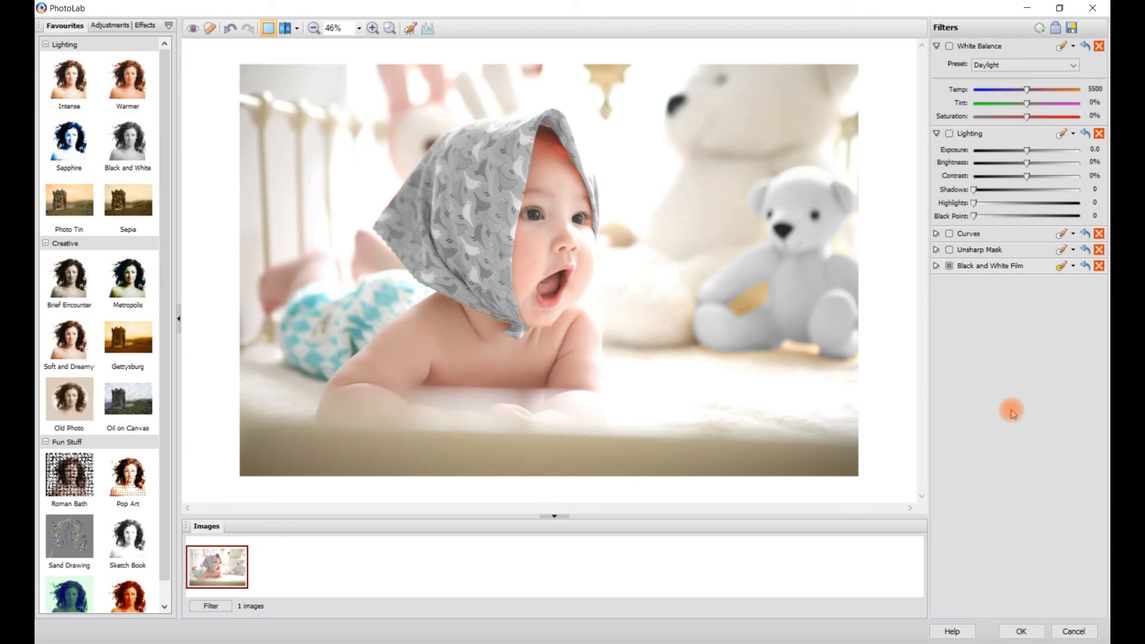
mouse_move(1013, 402)
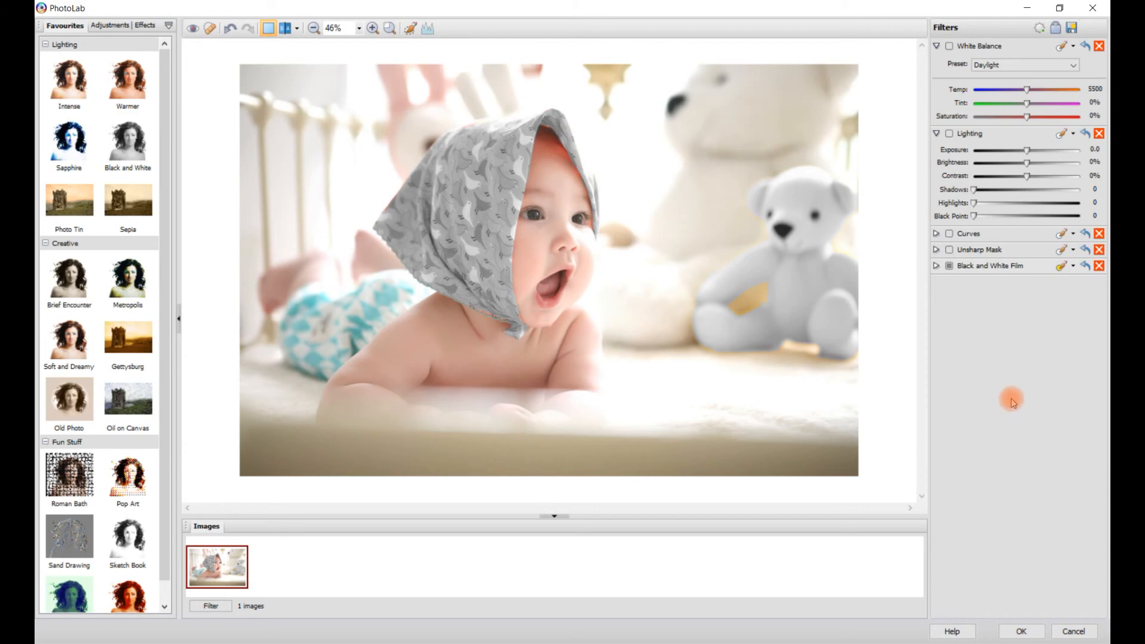